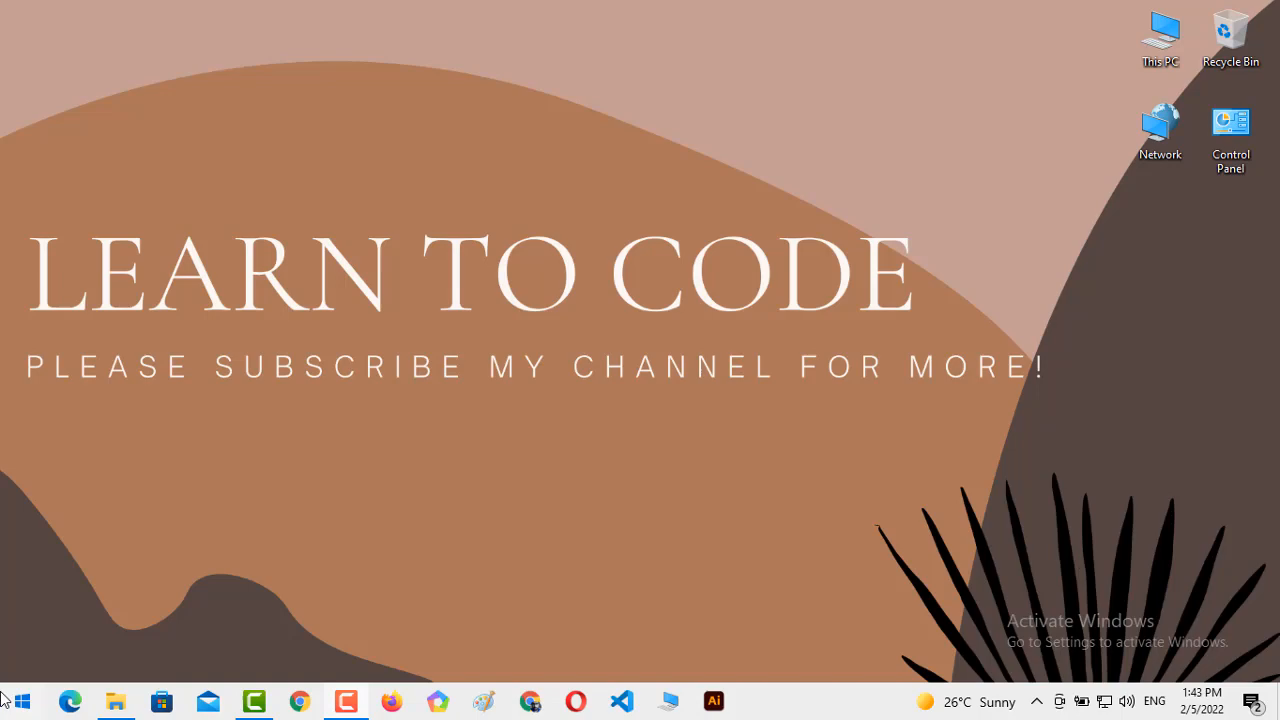
Launch Bloodshed Dev-C++ from the Start menu's program list
left_click(20, 700)
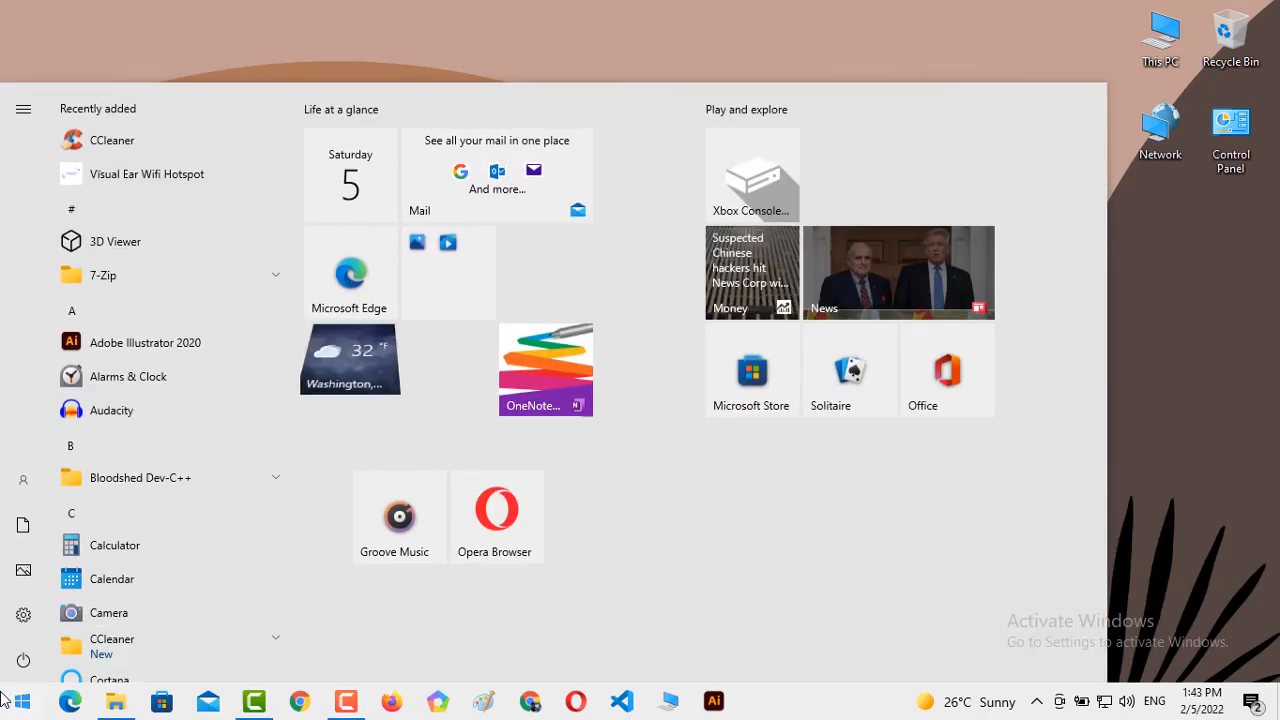
left_click(20, 700)
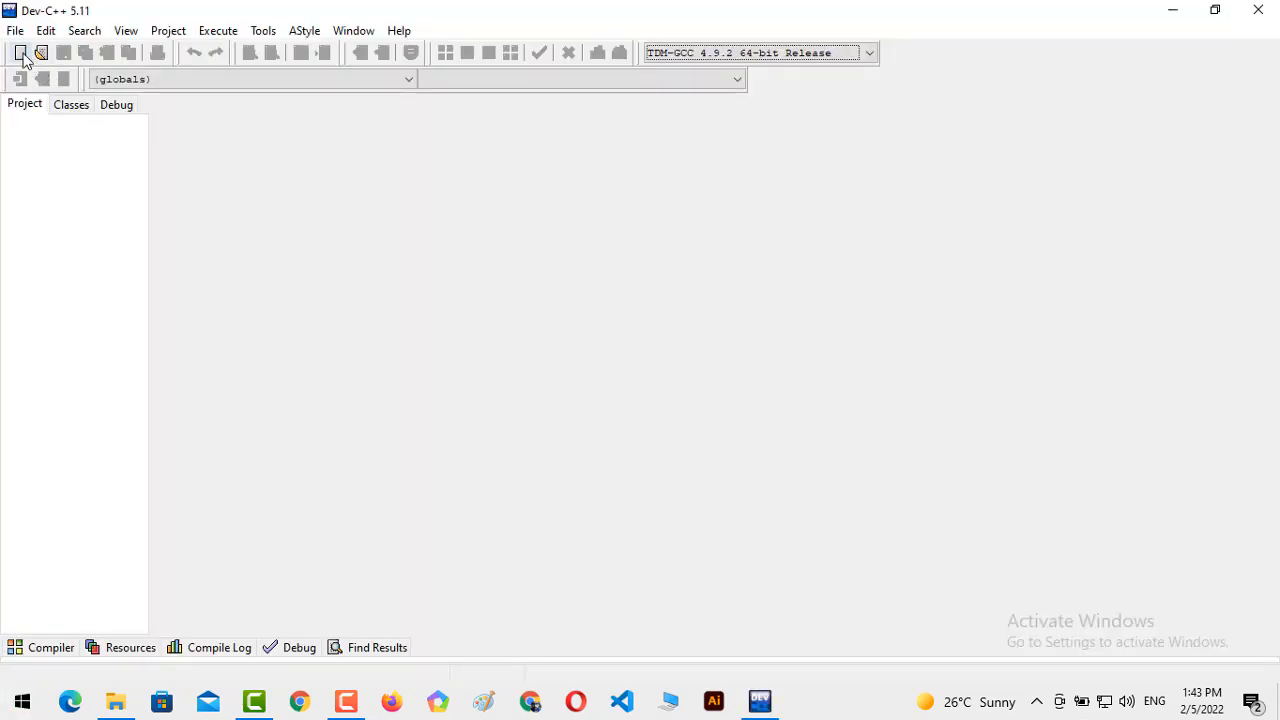
Start a new source file with #include <iostream> and #include <conio.h>
left_click(20, 52)
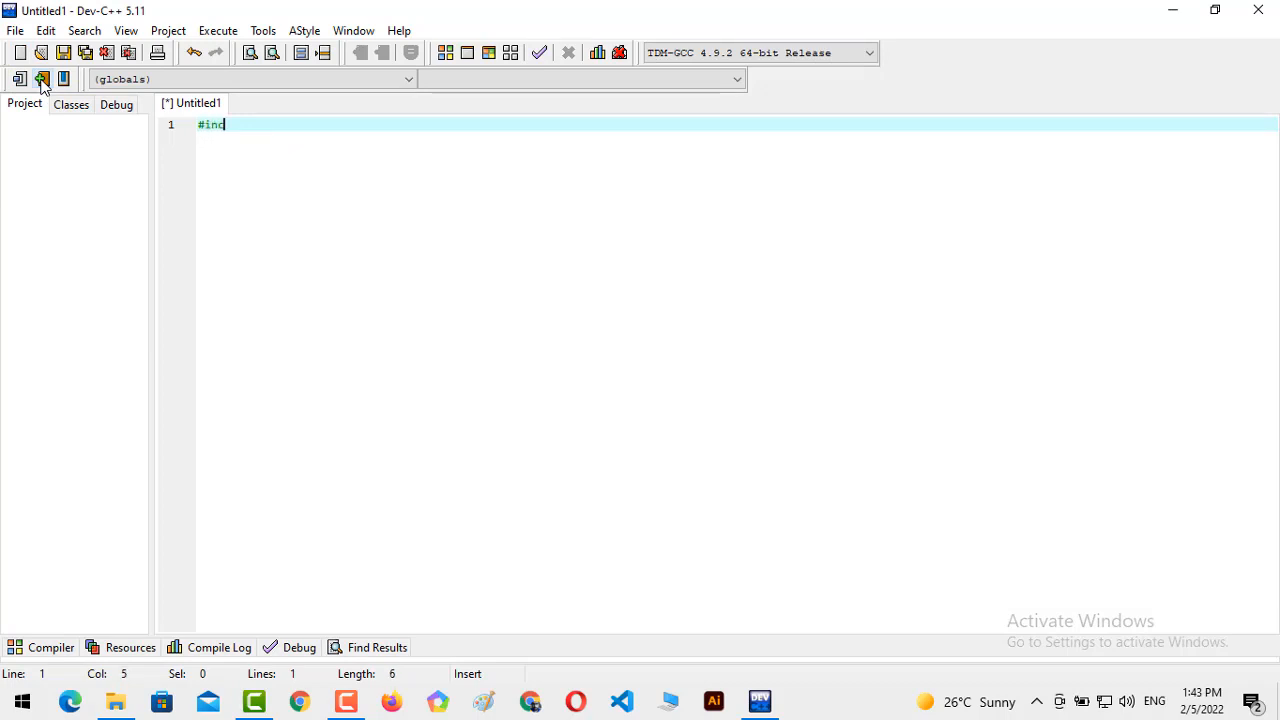
type("lude<io>")
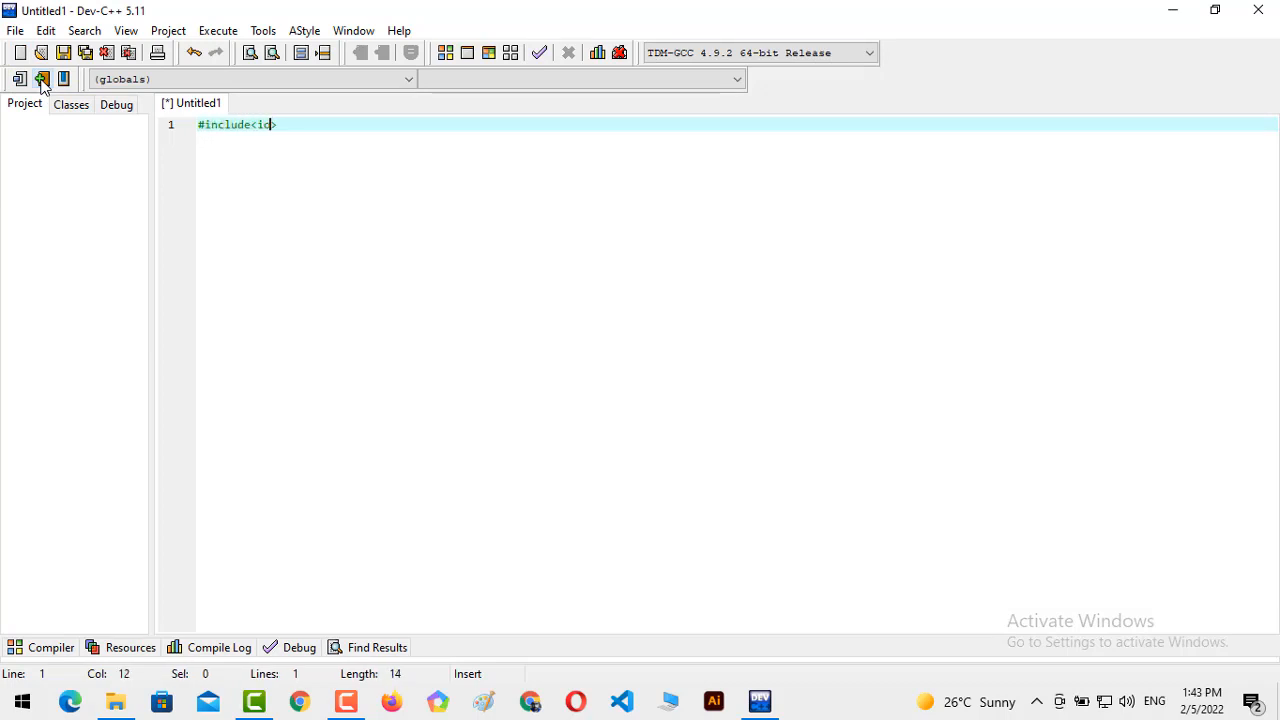
type("ostream>")
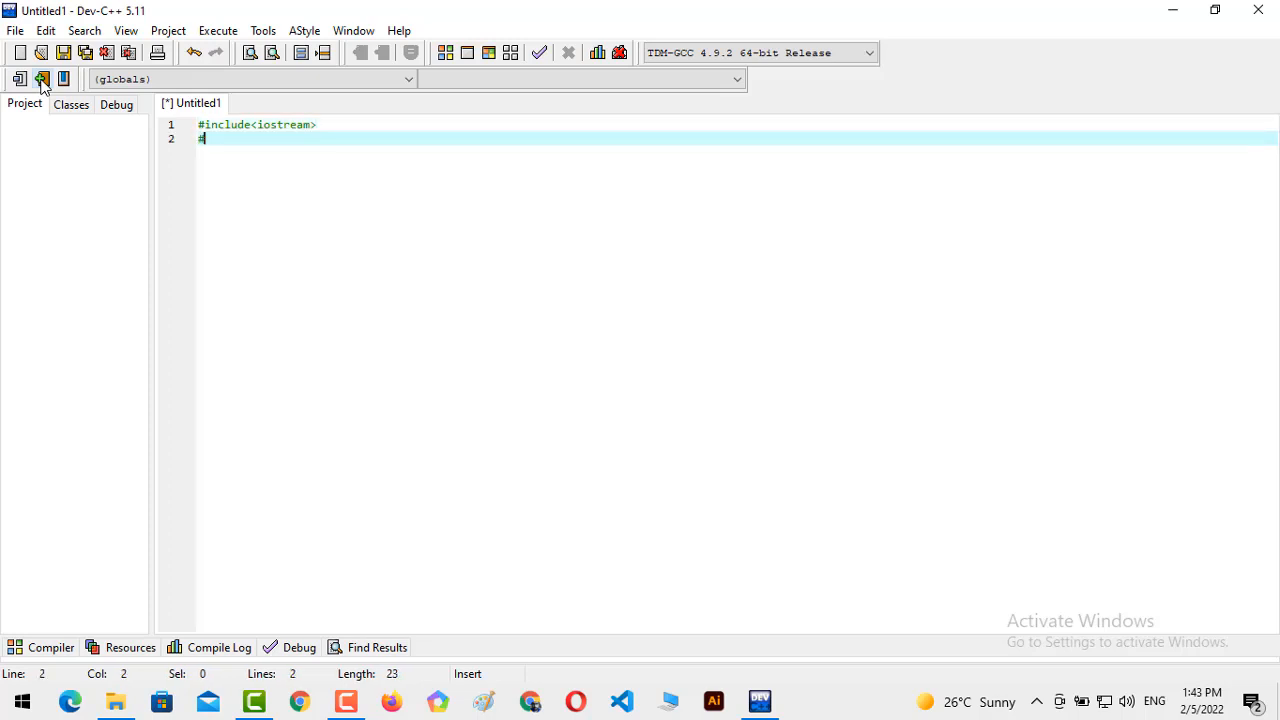
type("include")
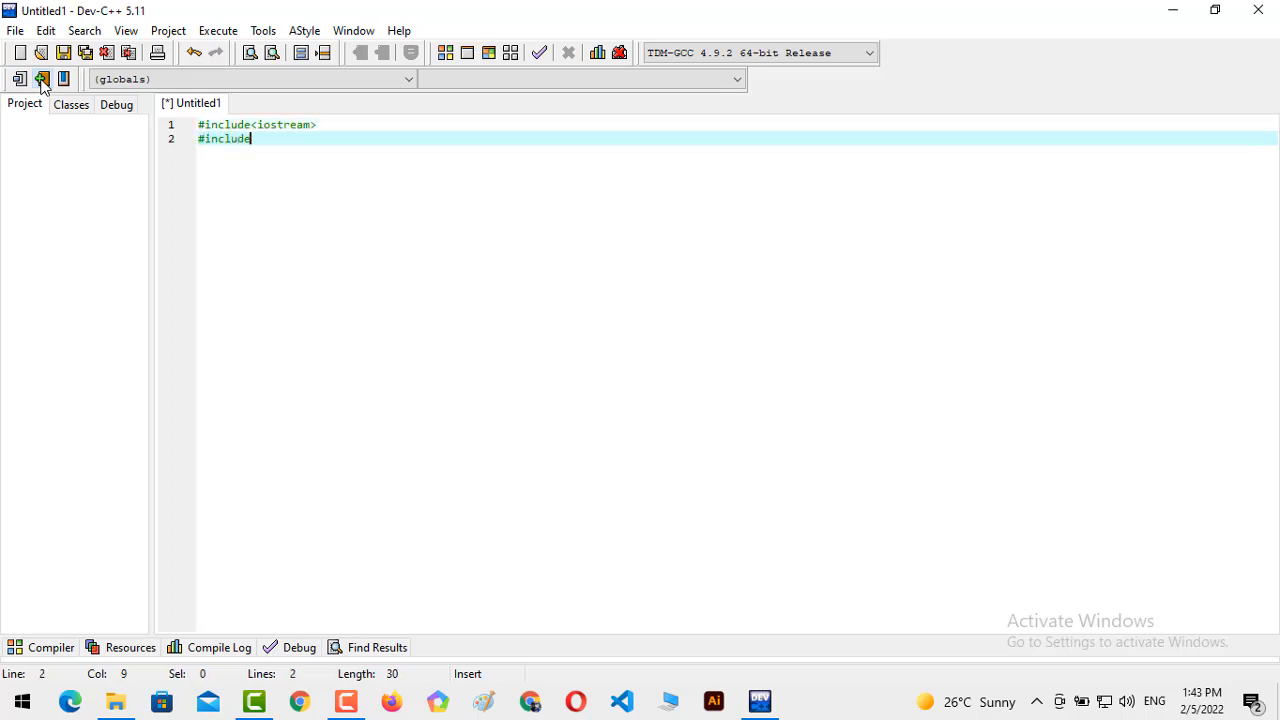
type("<conio.h>")
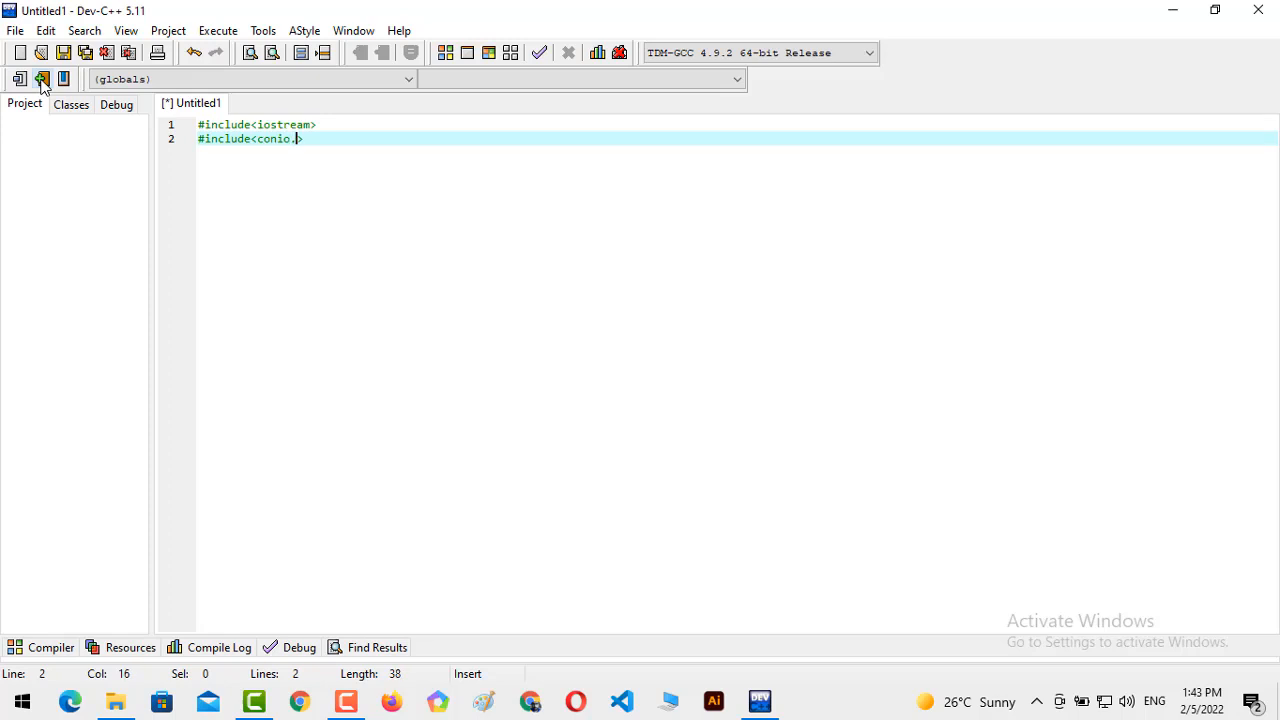
type("h>")
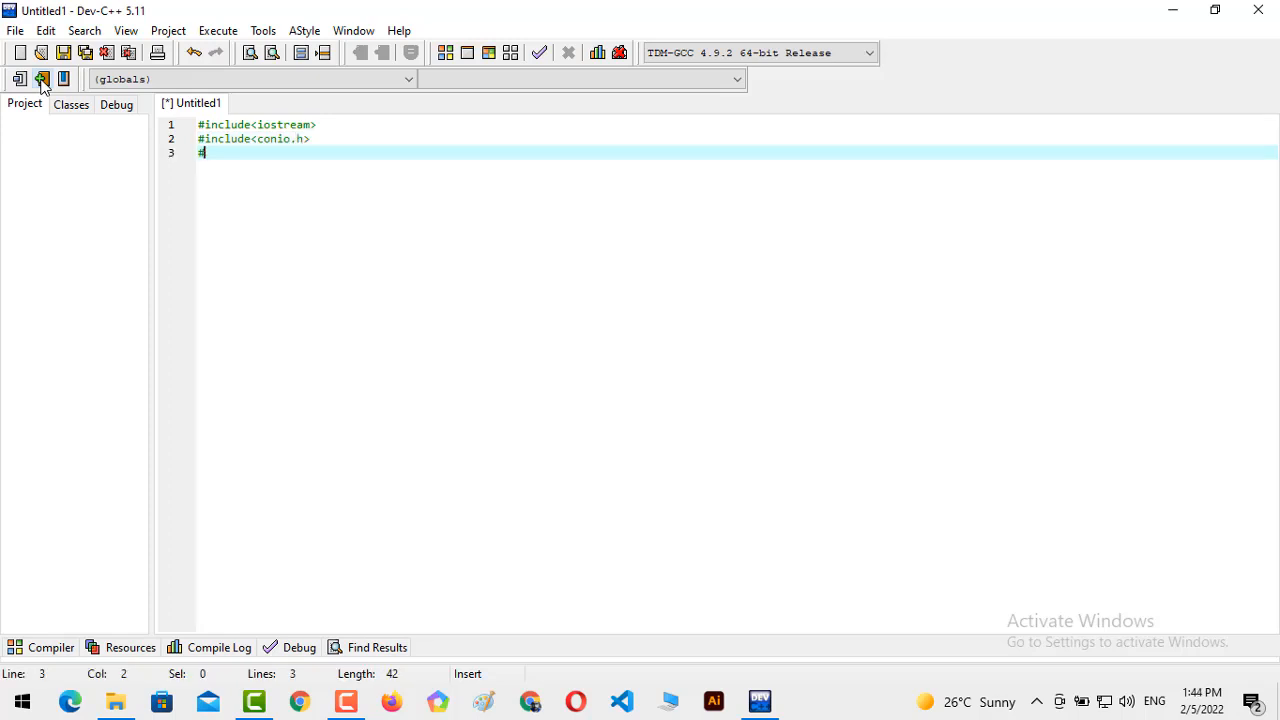
Add using namespace std; and an int main() whose body ends in getch();
type("using")
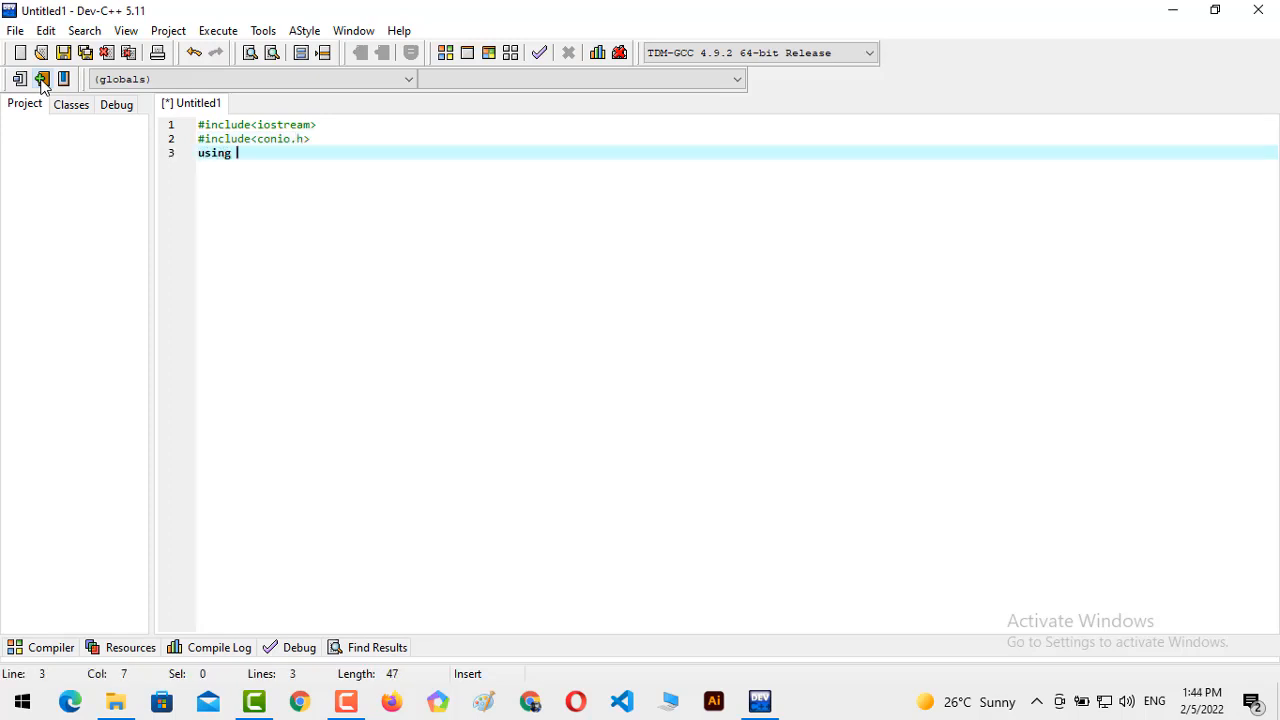
type("namespace s")
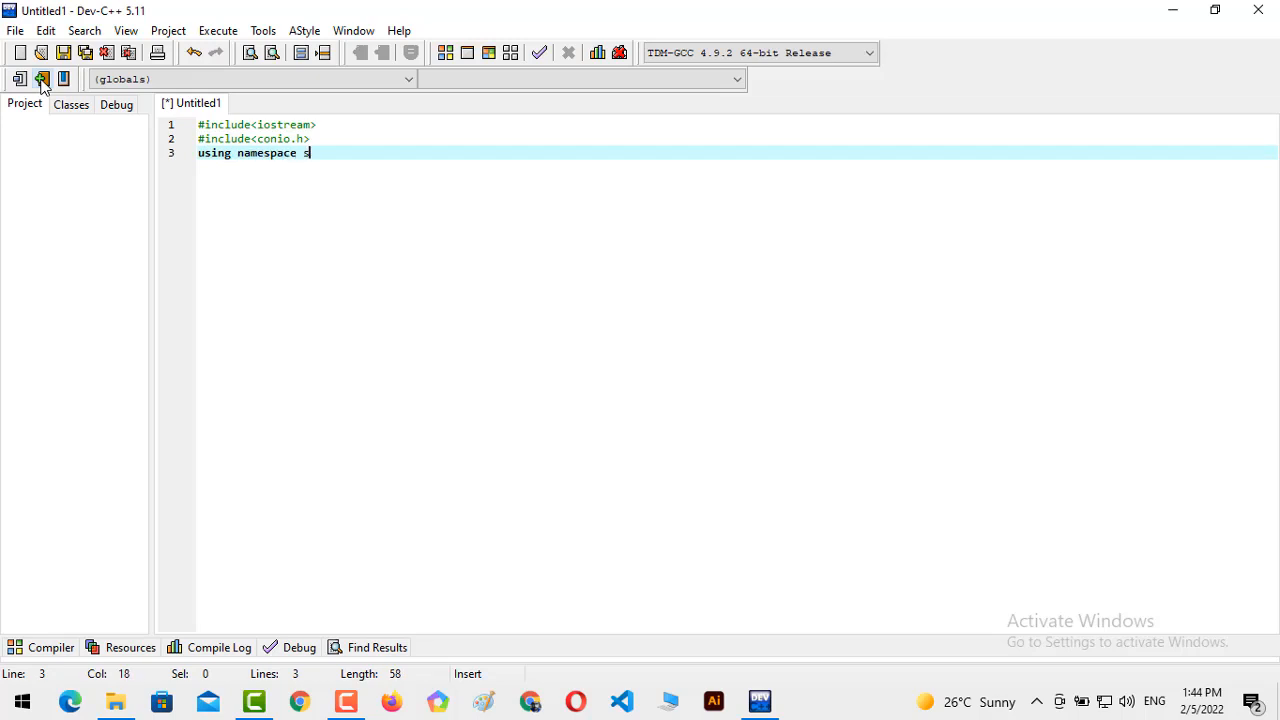
type("td;")
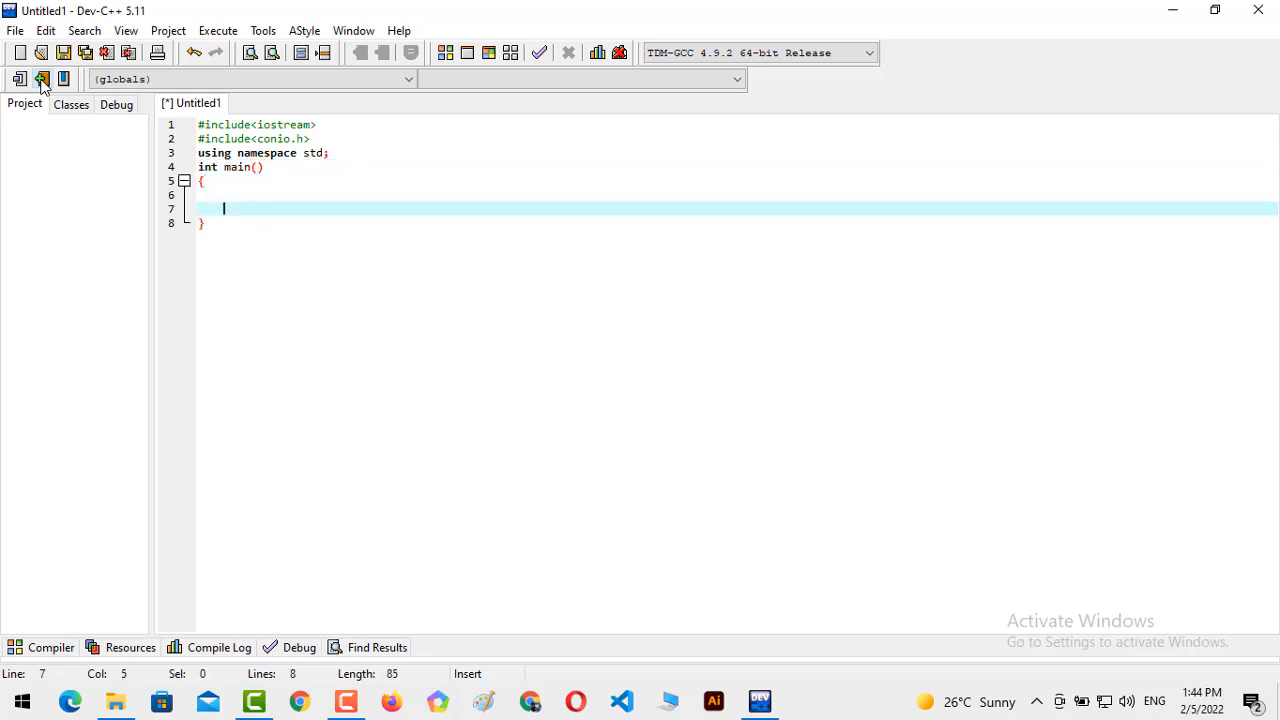
type("getch();")
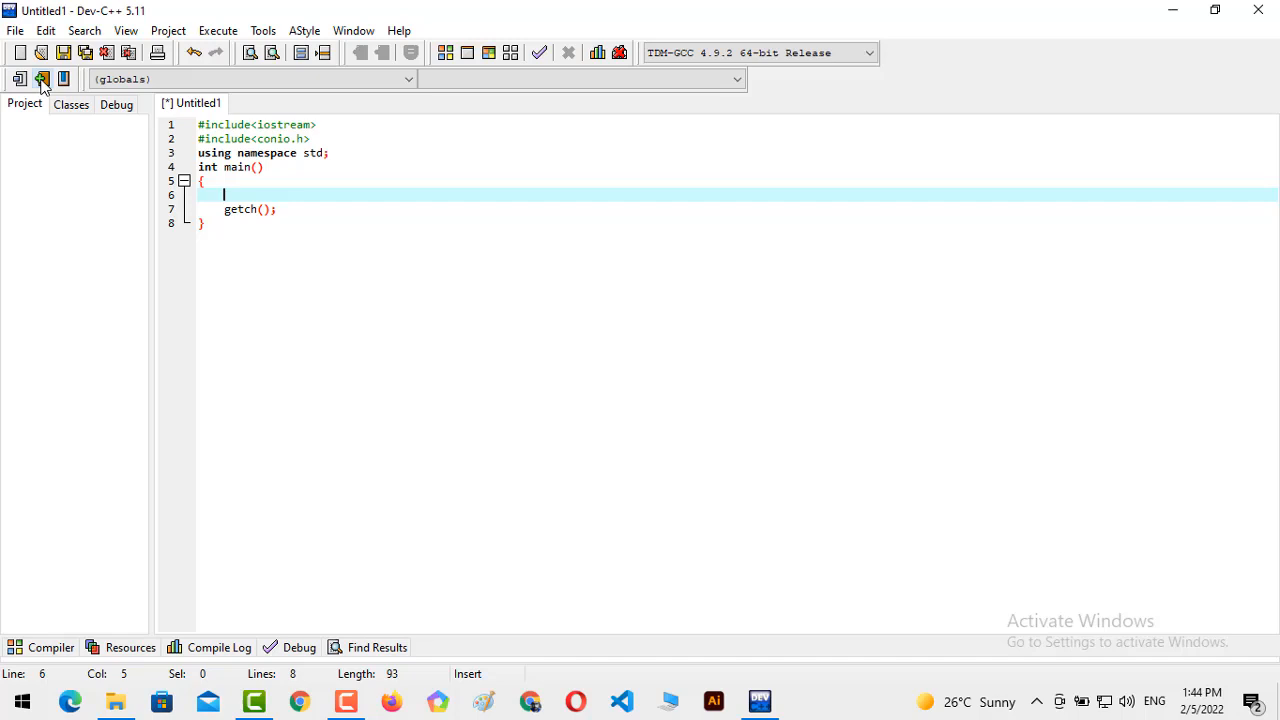
Declare int number and assign it 80 inside main
type("int")
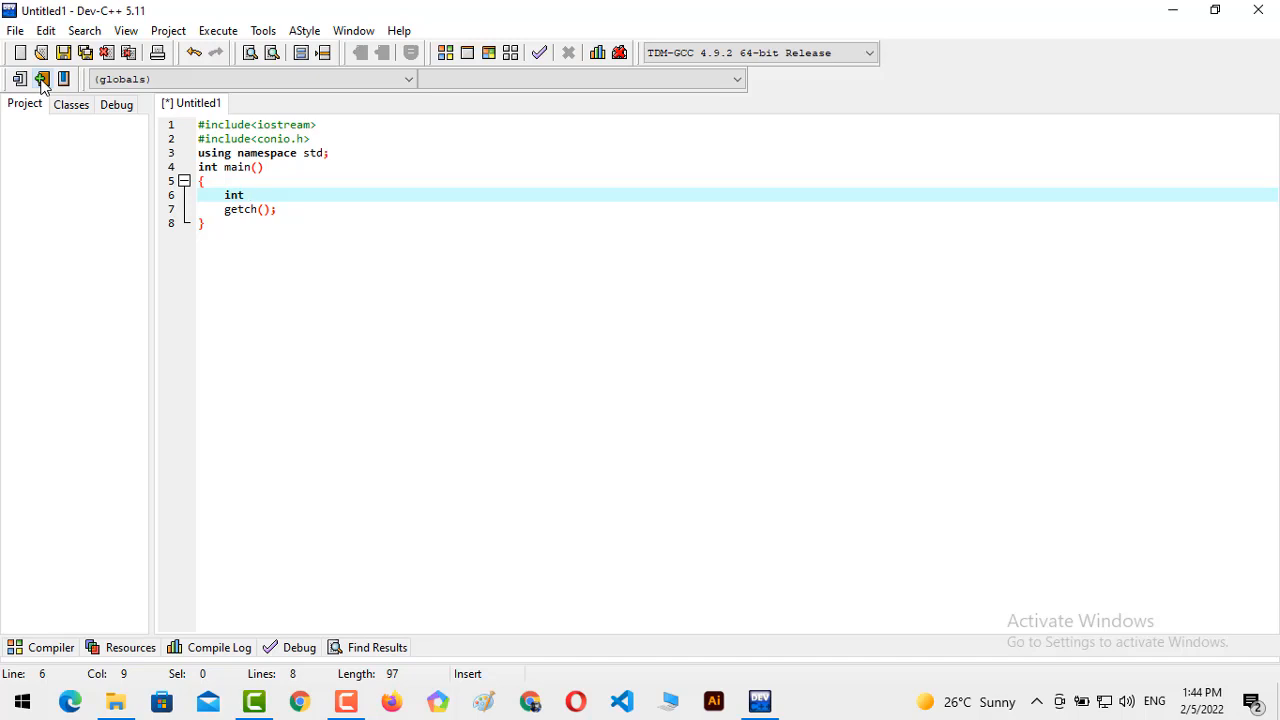
type("numb")
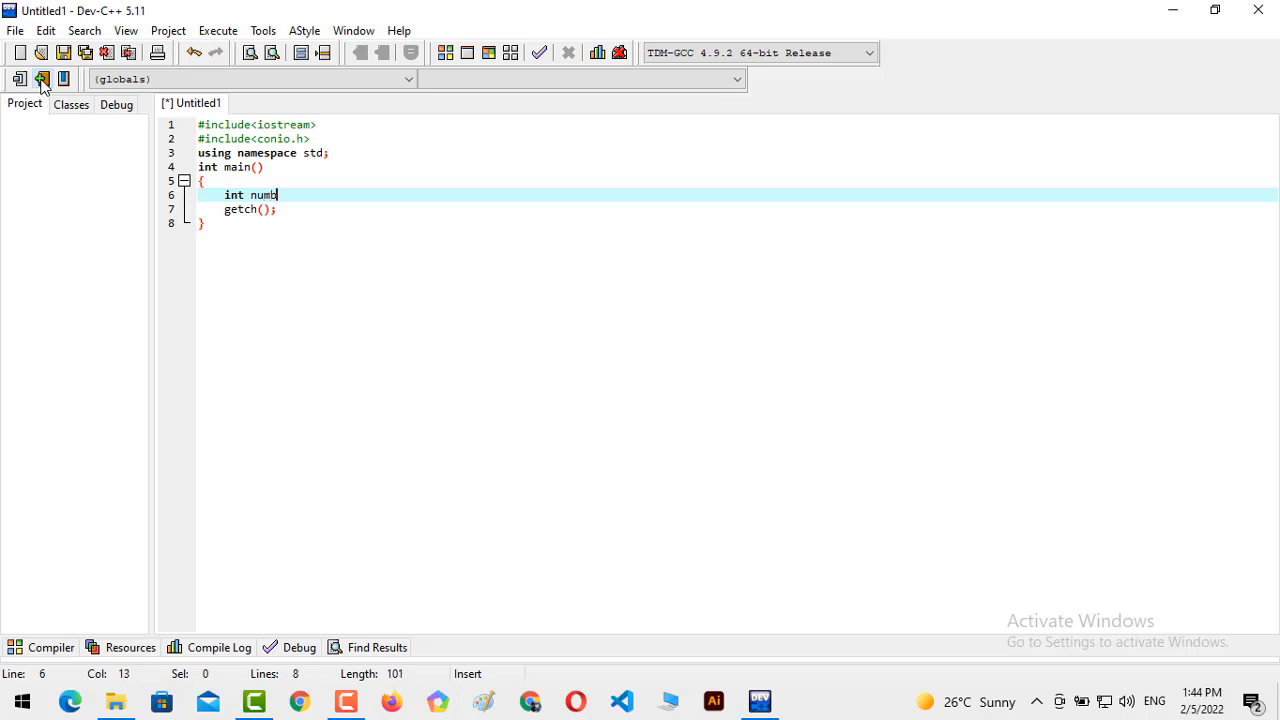
type("er;")
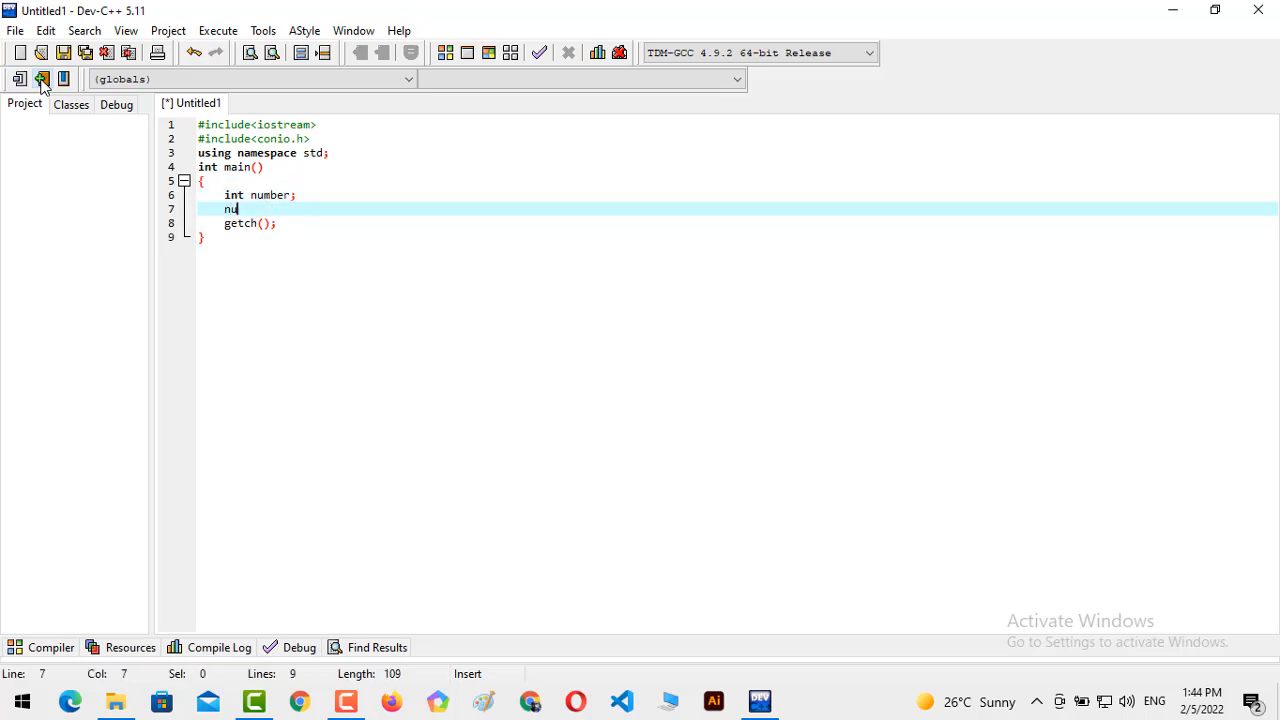
type("mber=")
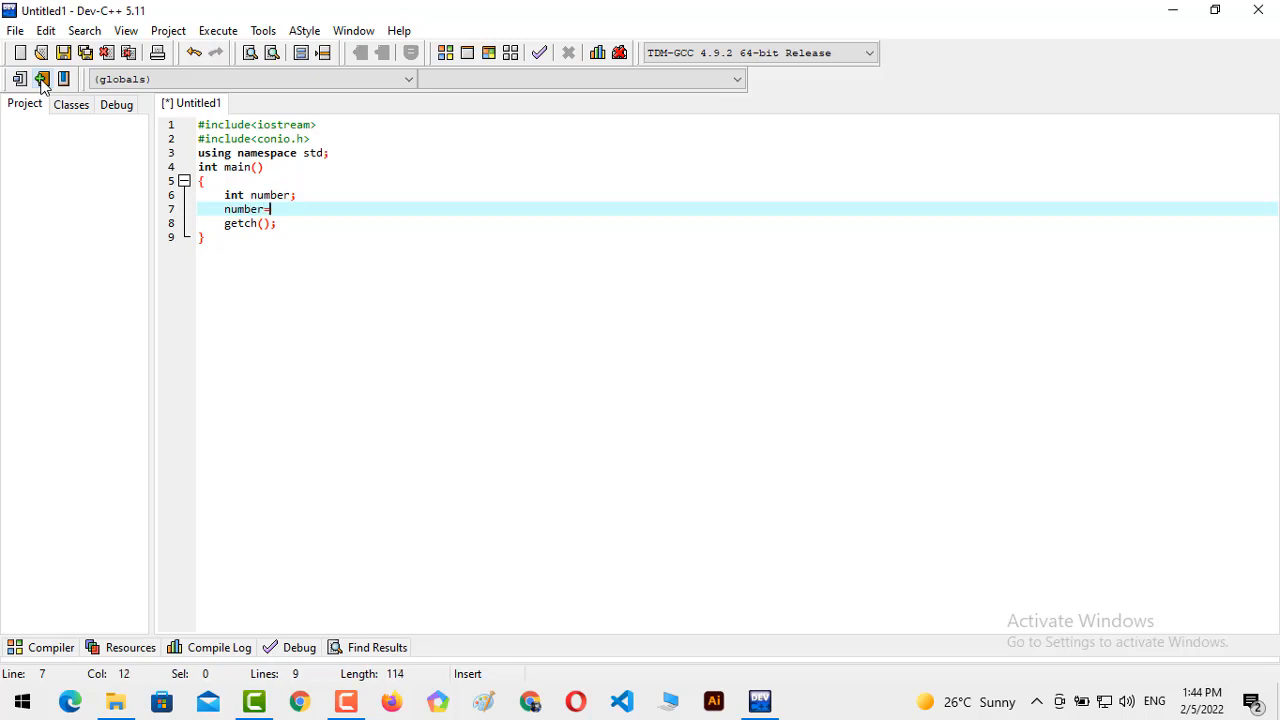
type("80;")
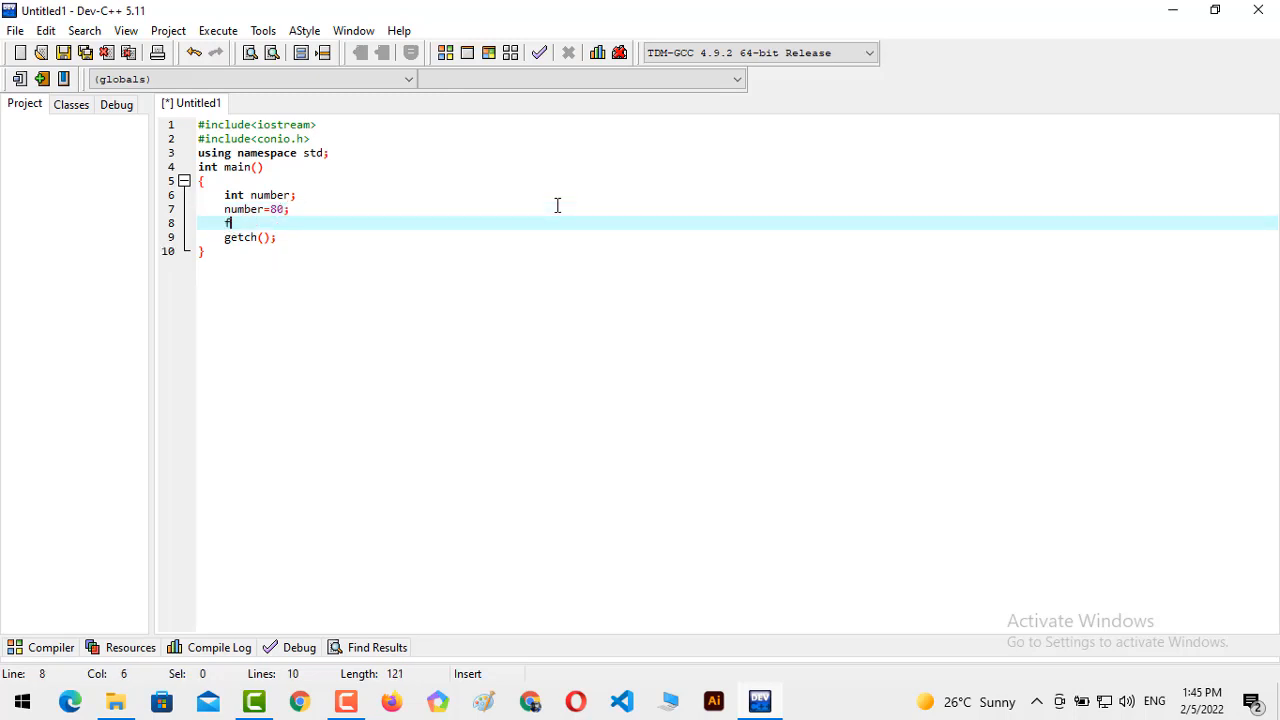
Declare float decimal and assign it 8.98
type("loat")
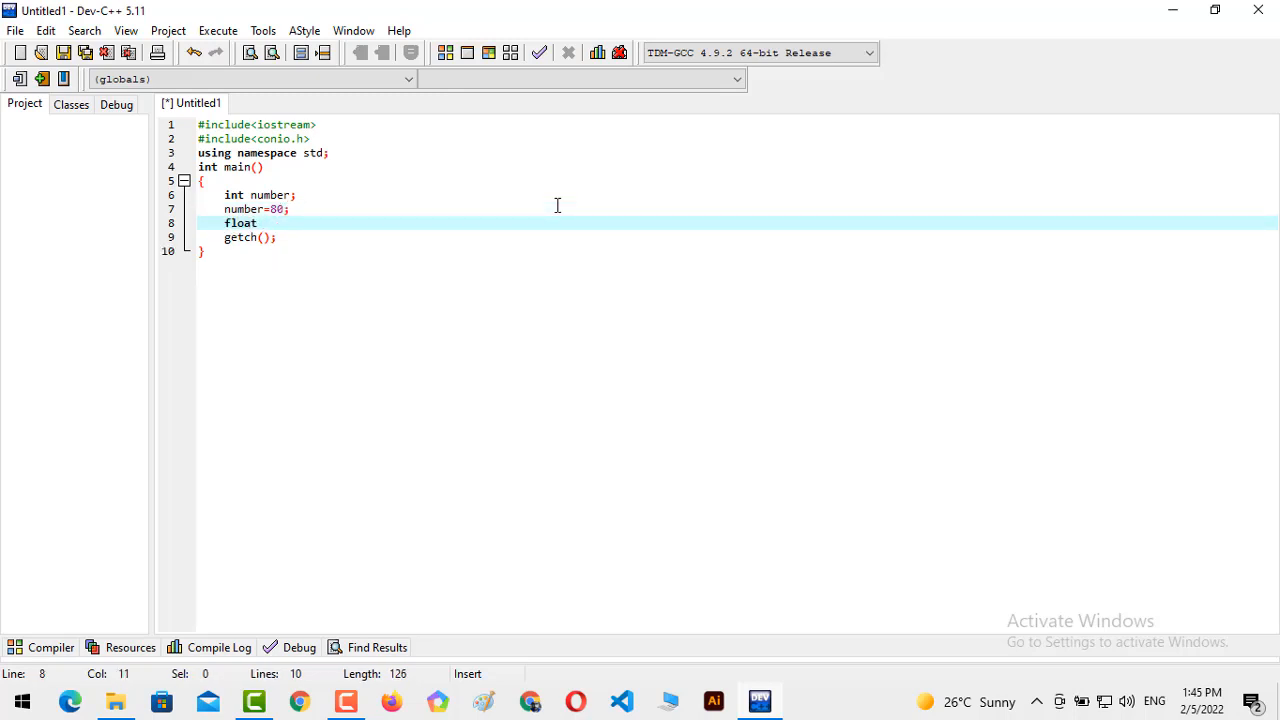
type("decimal;")
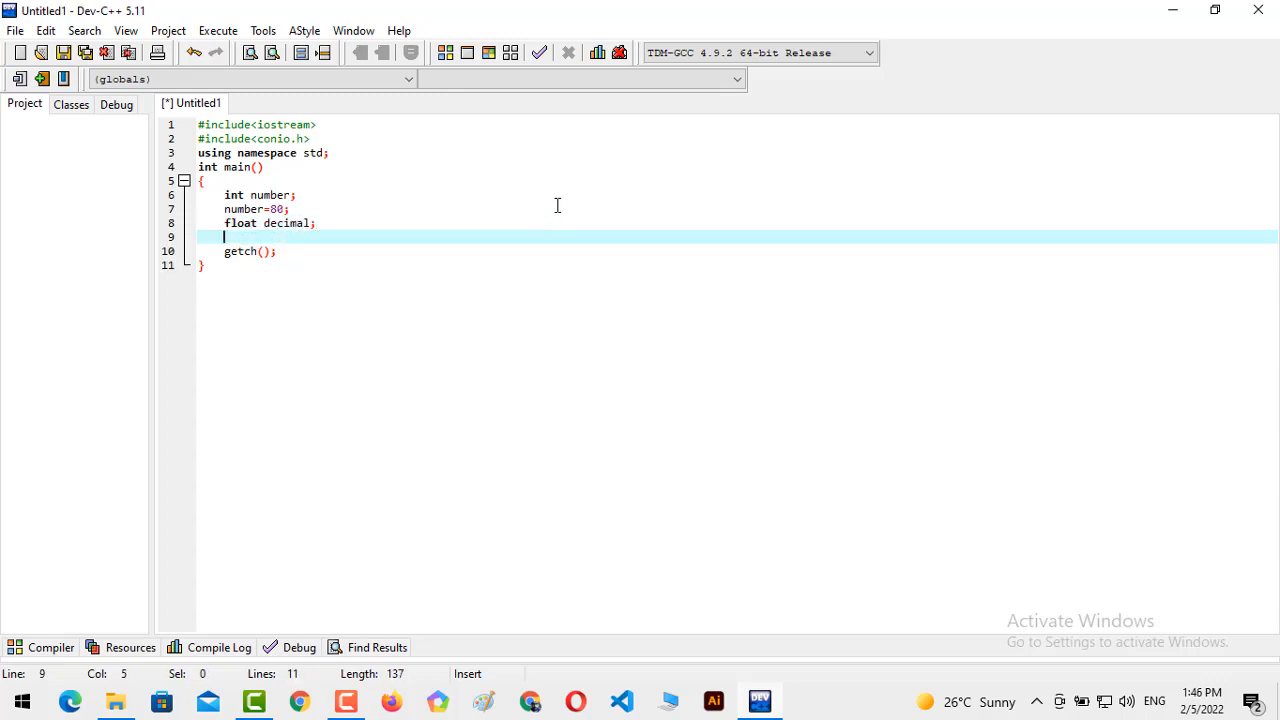
type("decimal=8")
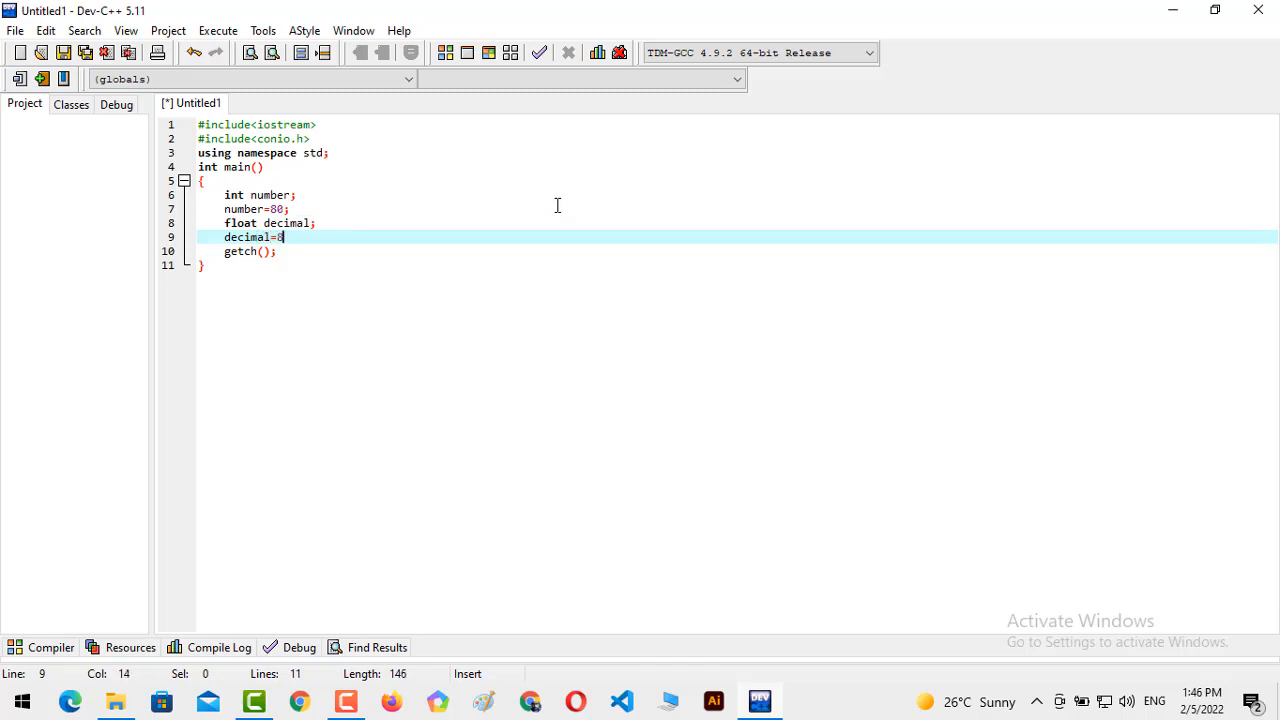
type(".98;")
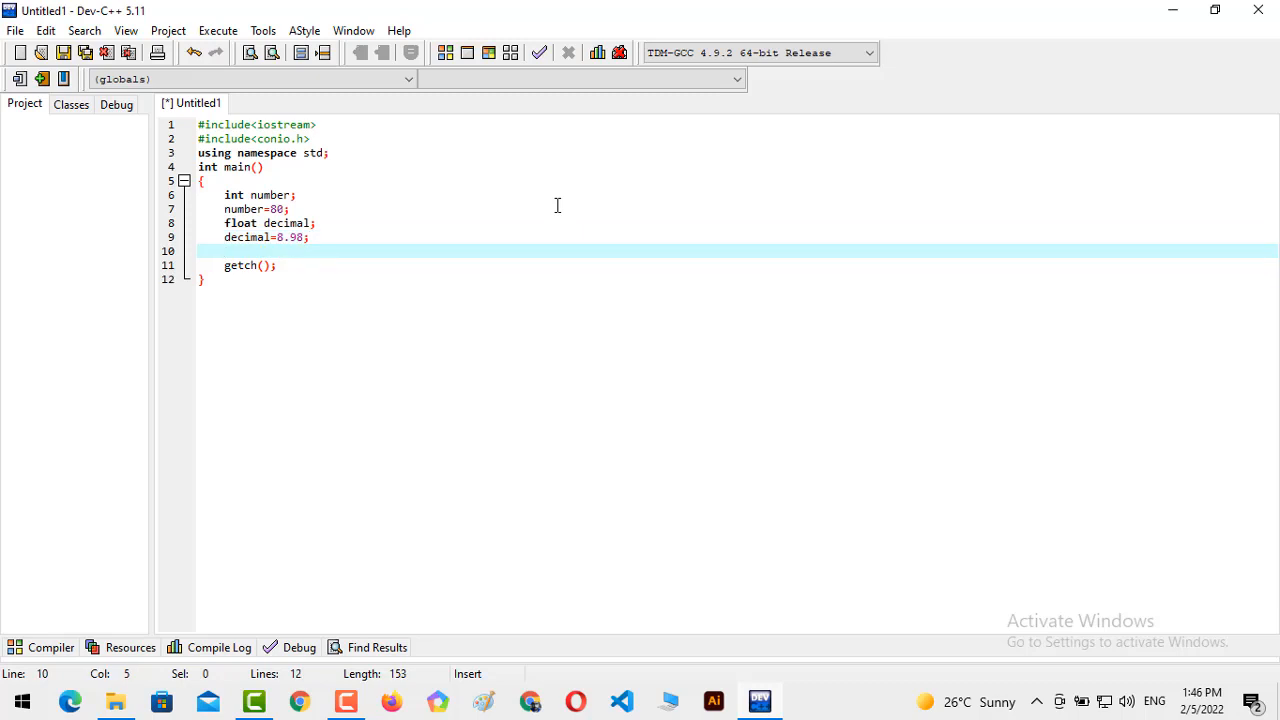
Declare char alpha and assign it 'A'
left_click(224, 250)
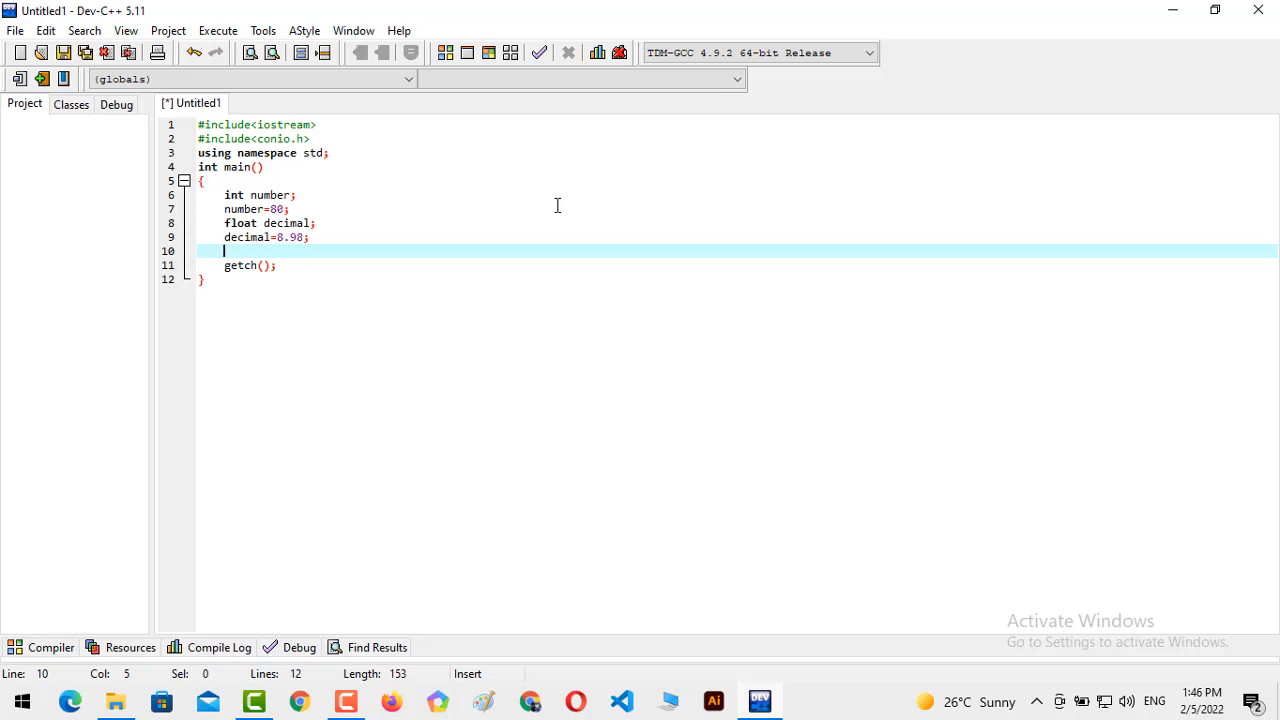
type("char")
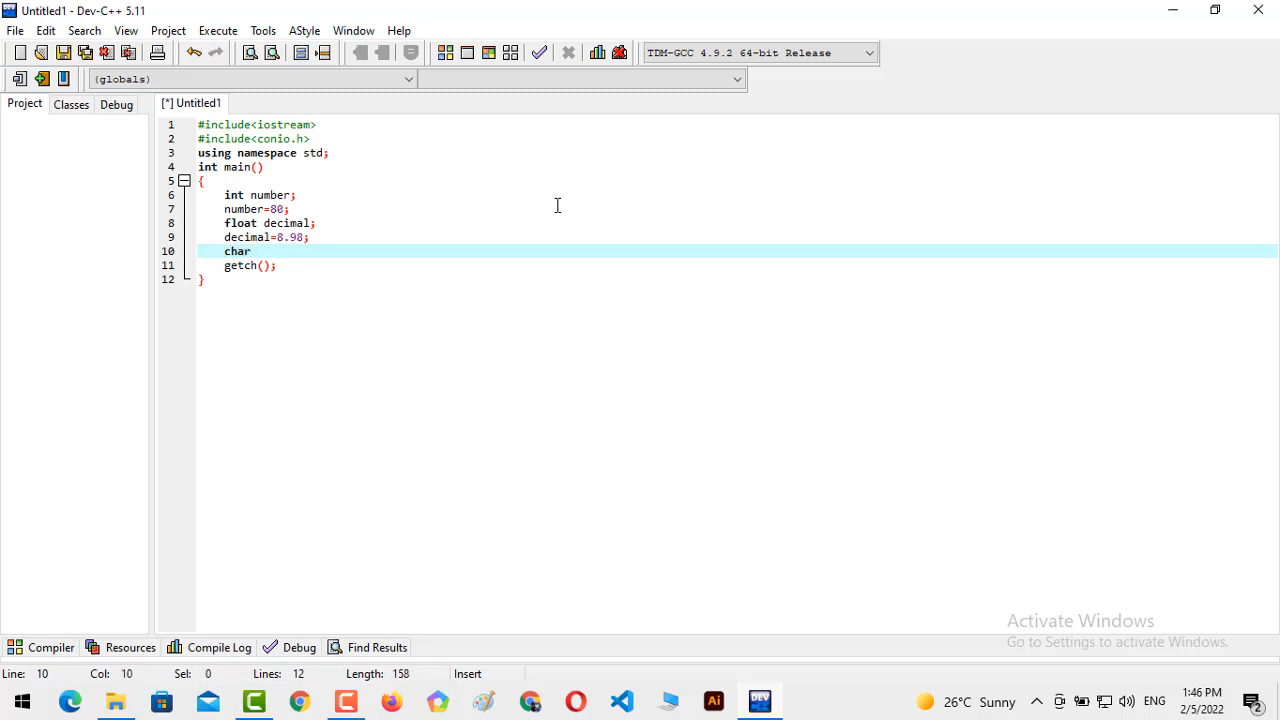
type("alpha;")
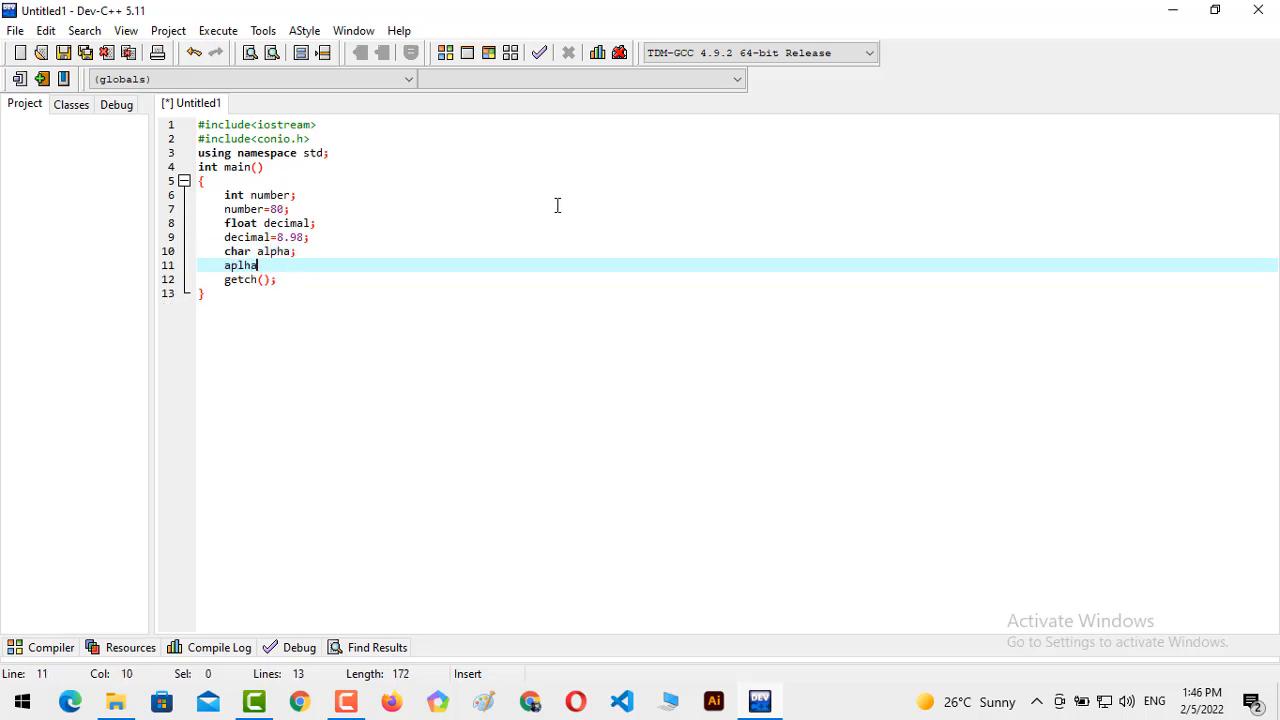
key("BackSpace")
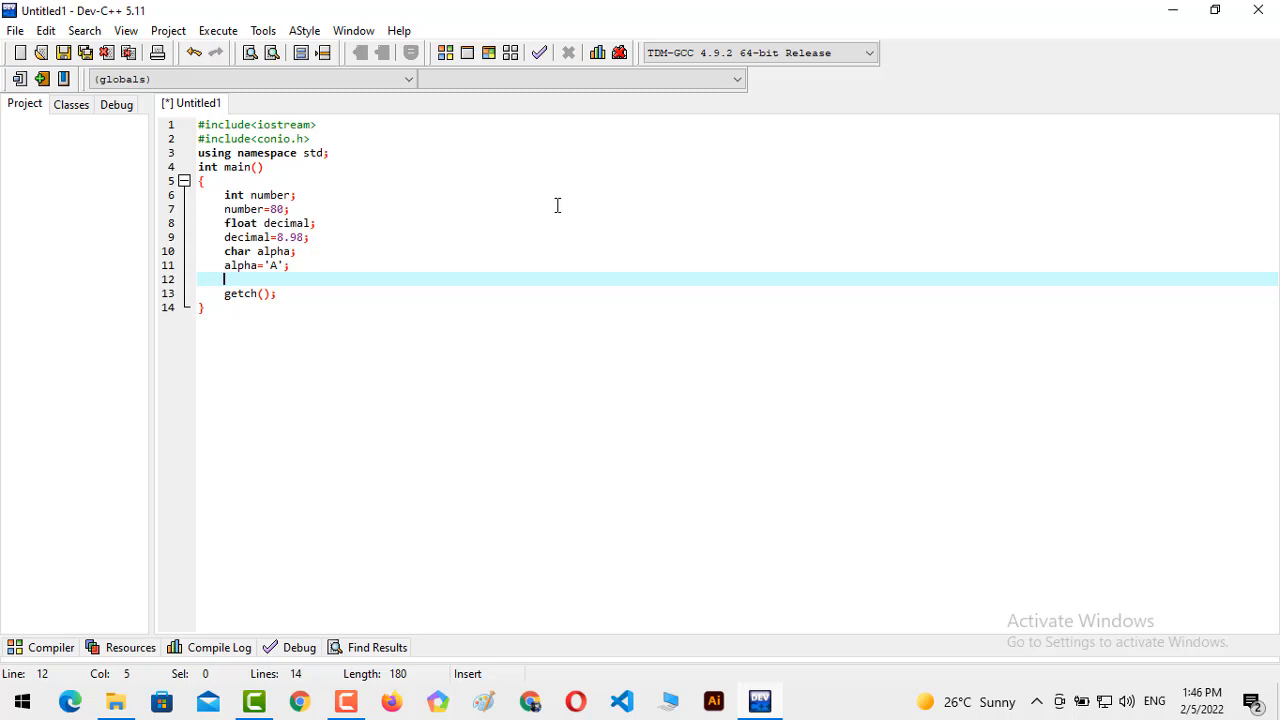
type("d")
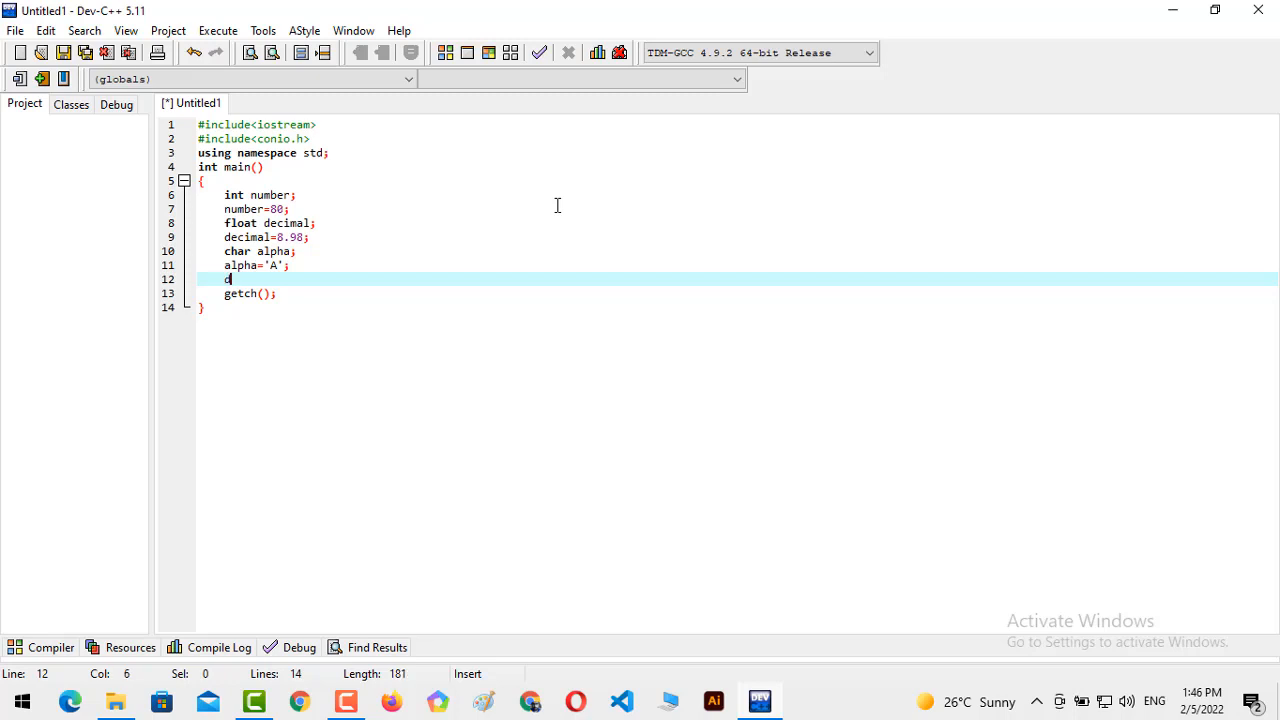
type("ouble")
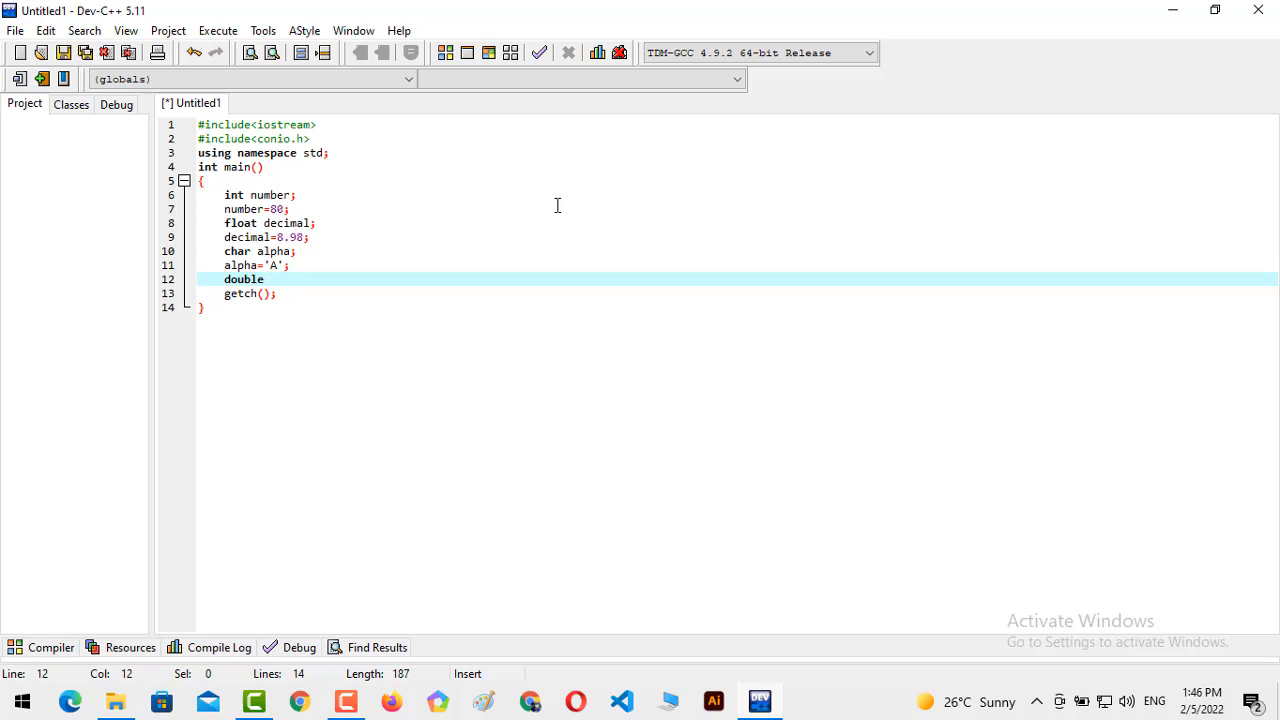
type("big")
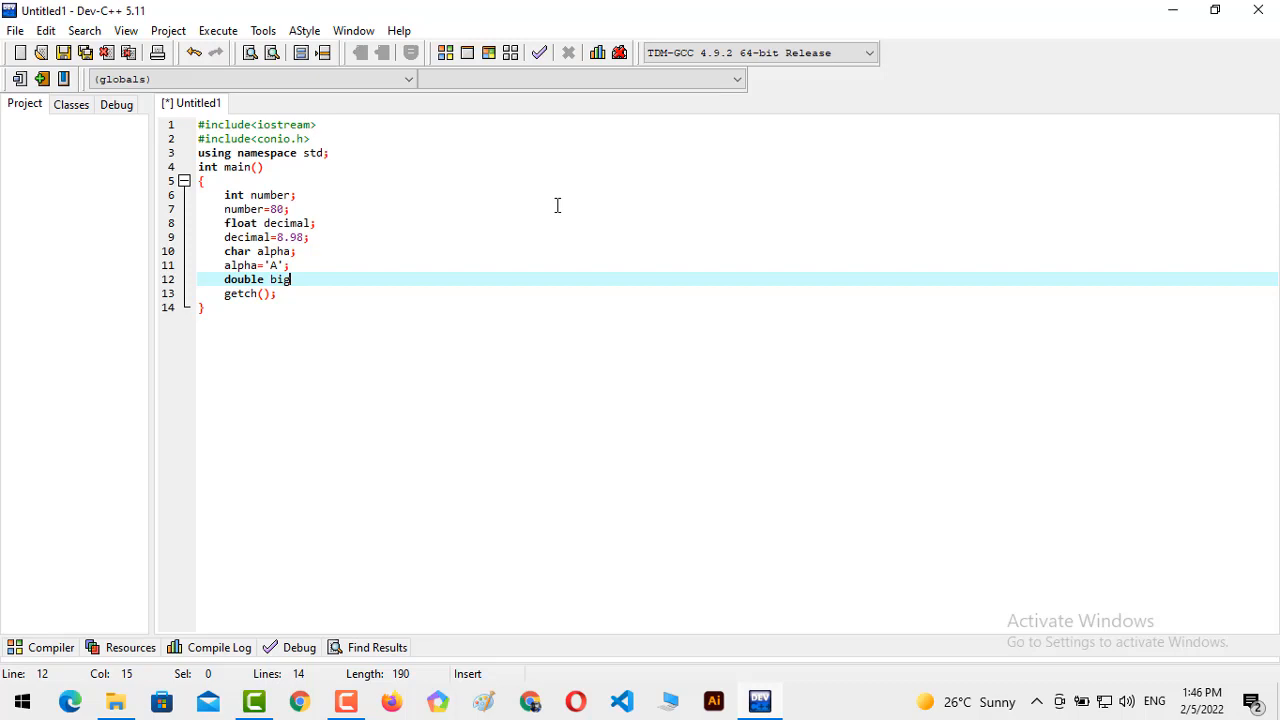
type("=889882932;")
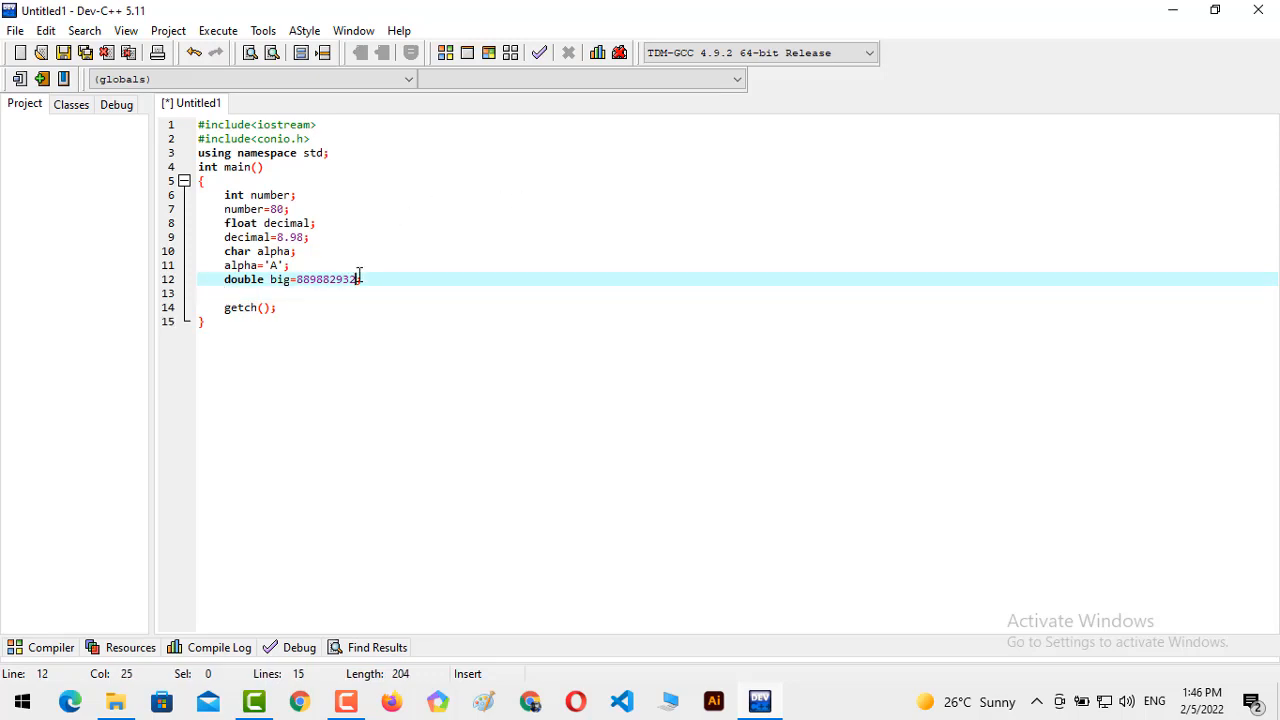
key("BackSpace")
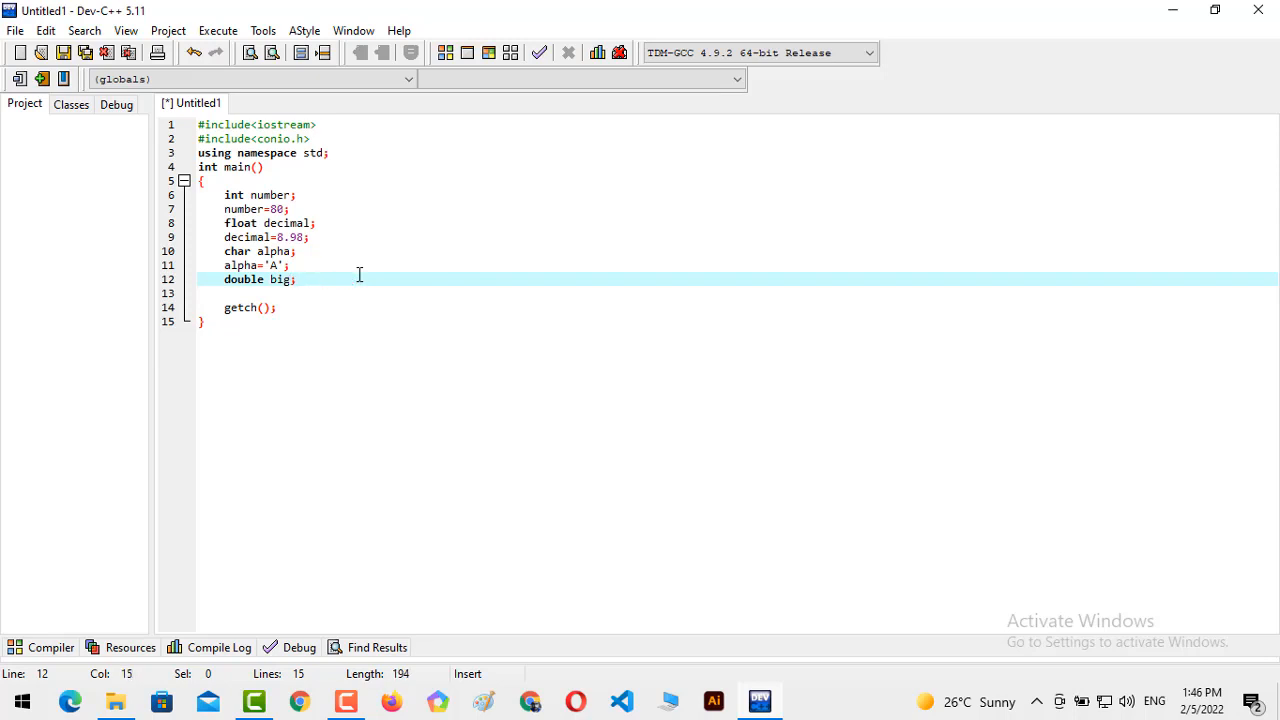
left_click(328, 292)
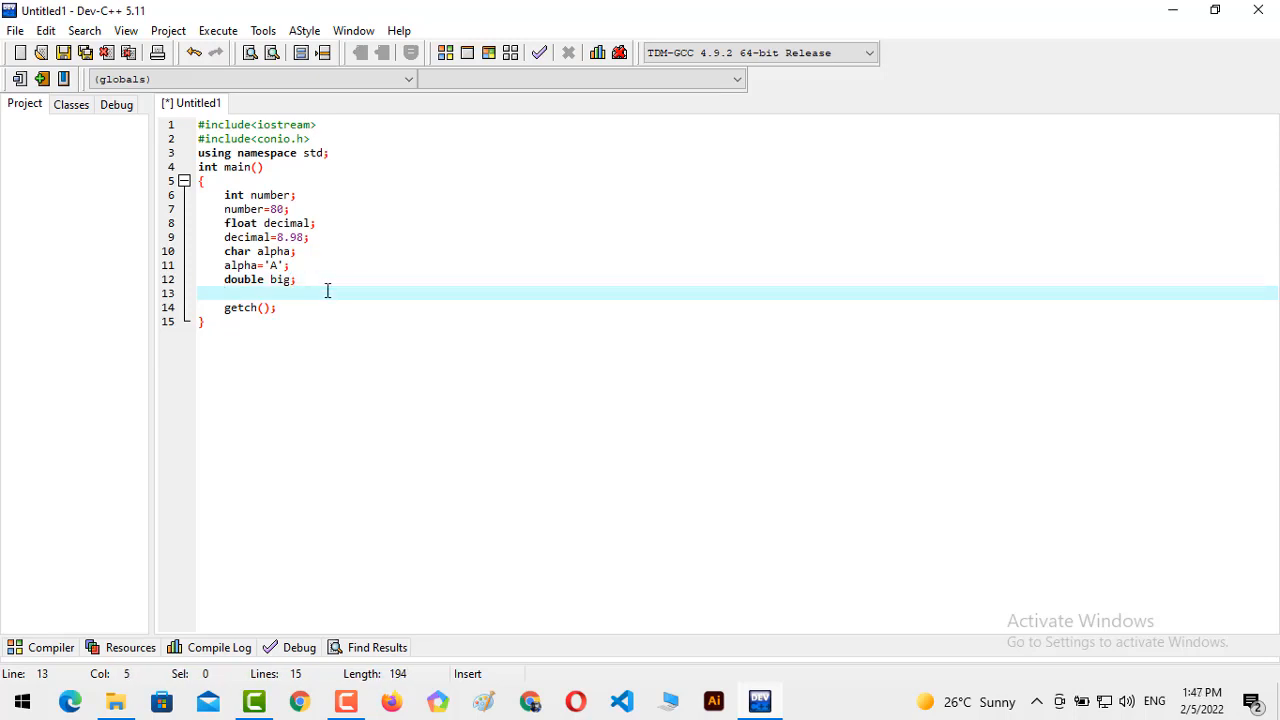
type("big=")
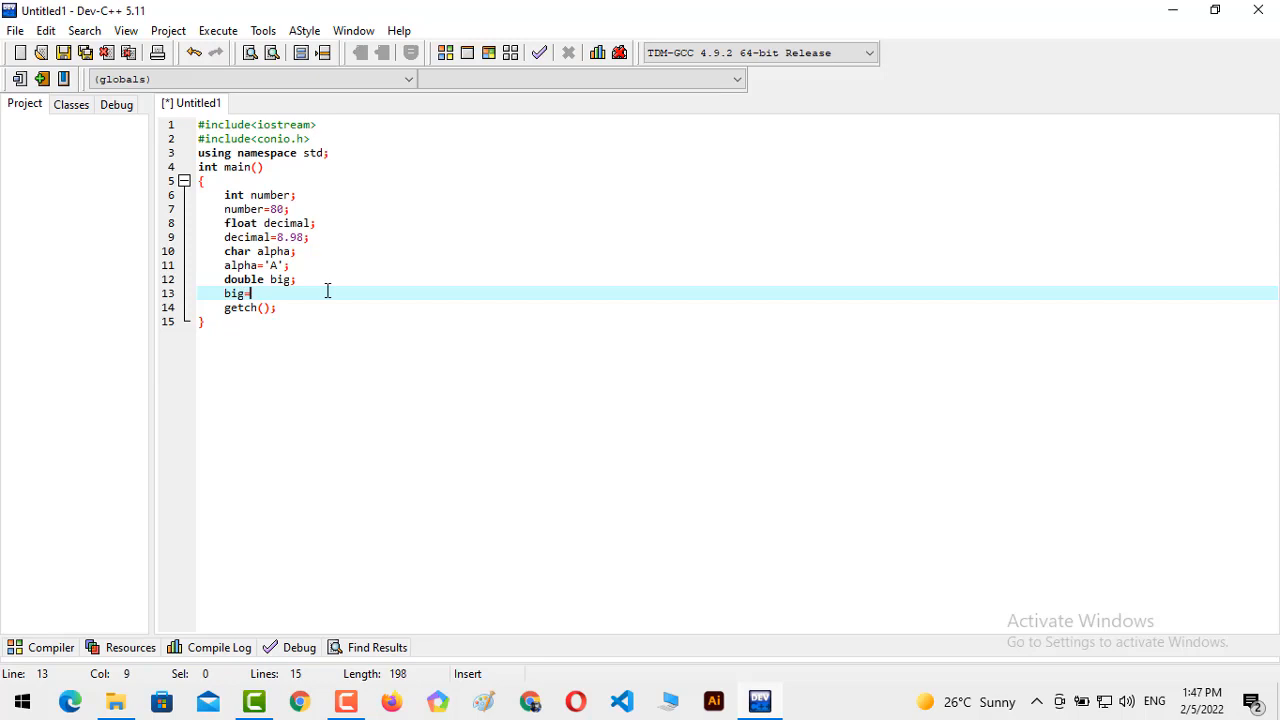
type("232322323232323;")
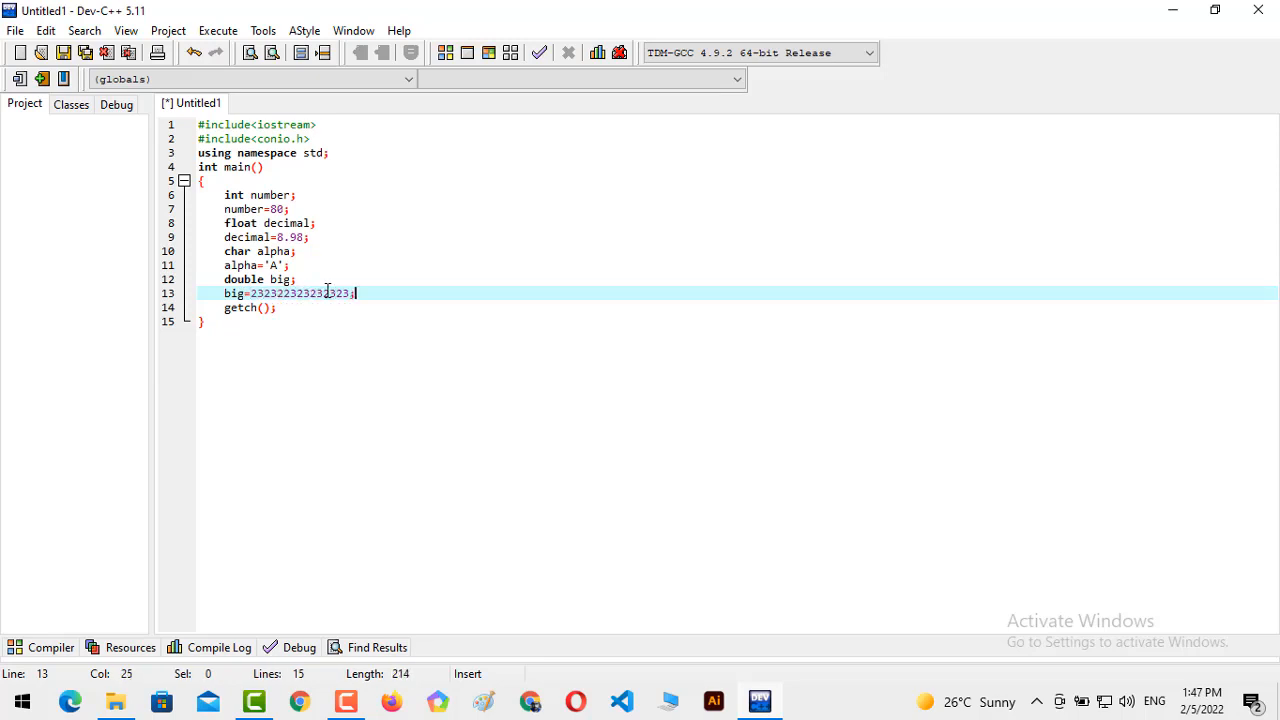
Declare string name and assign it "Hello"
type("string na")
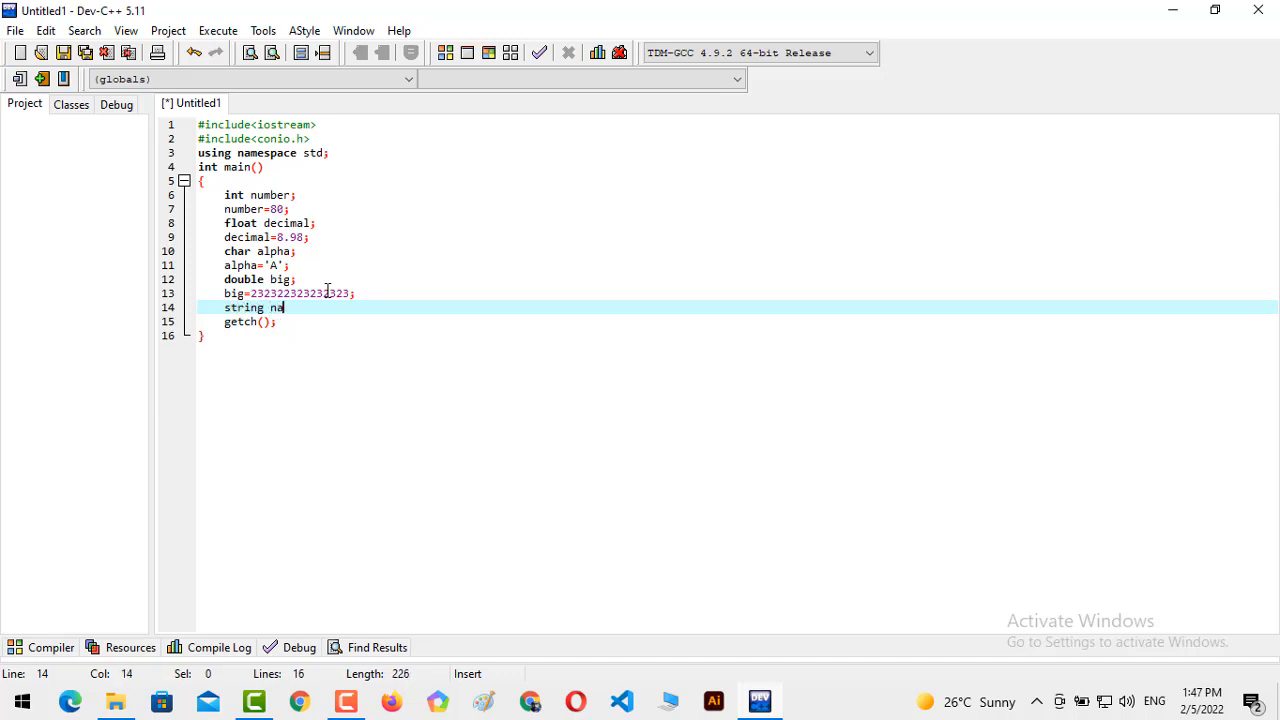
key("Return")
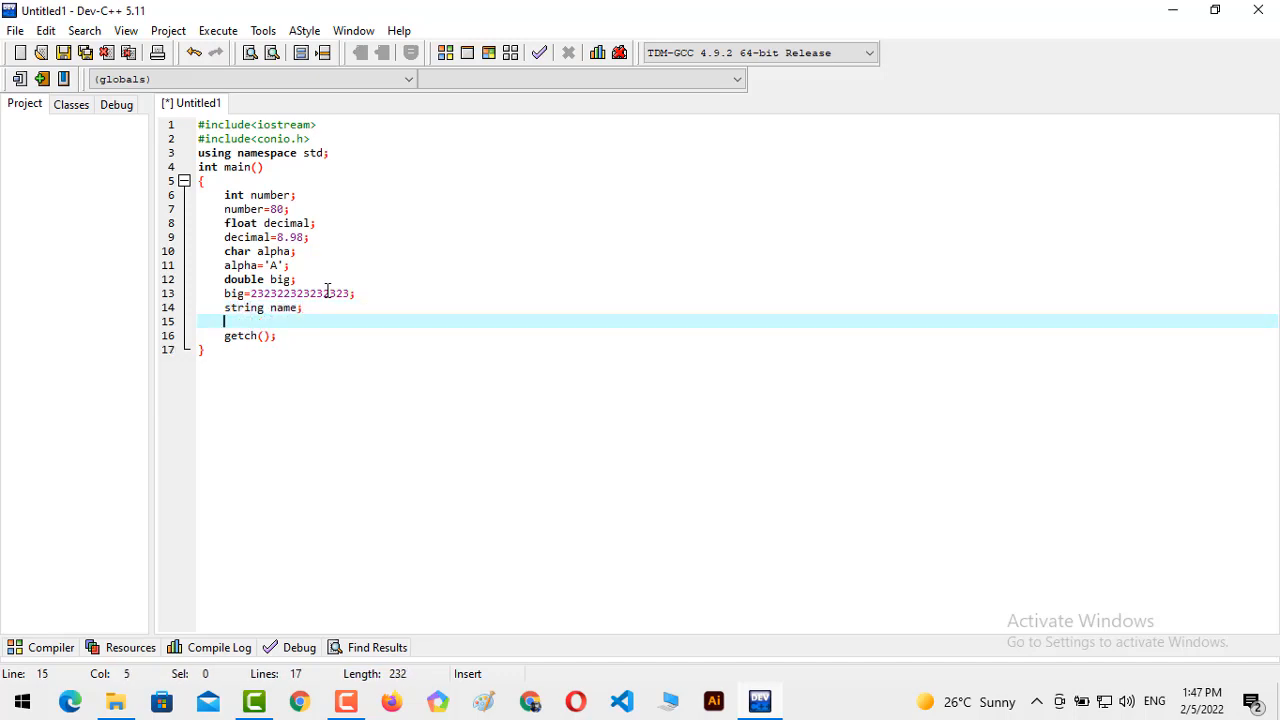
type("name=")
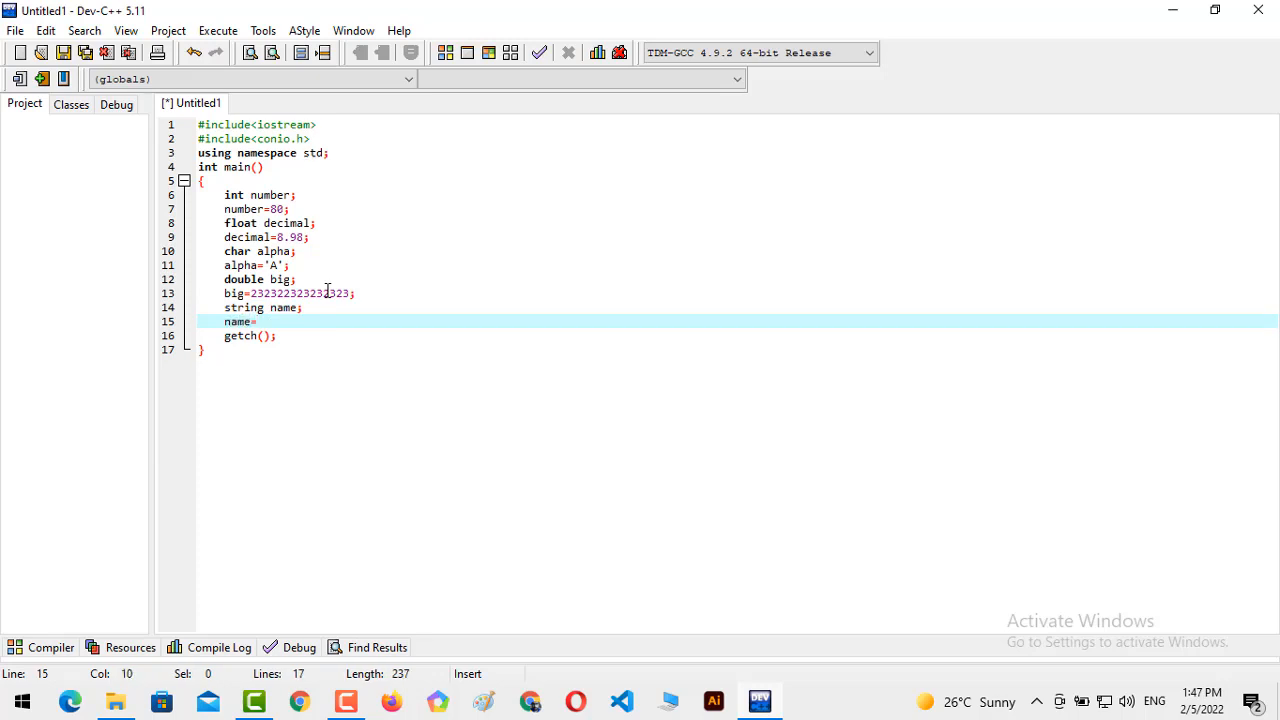
type("\"\"")
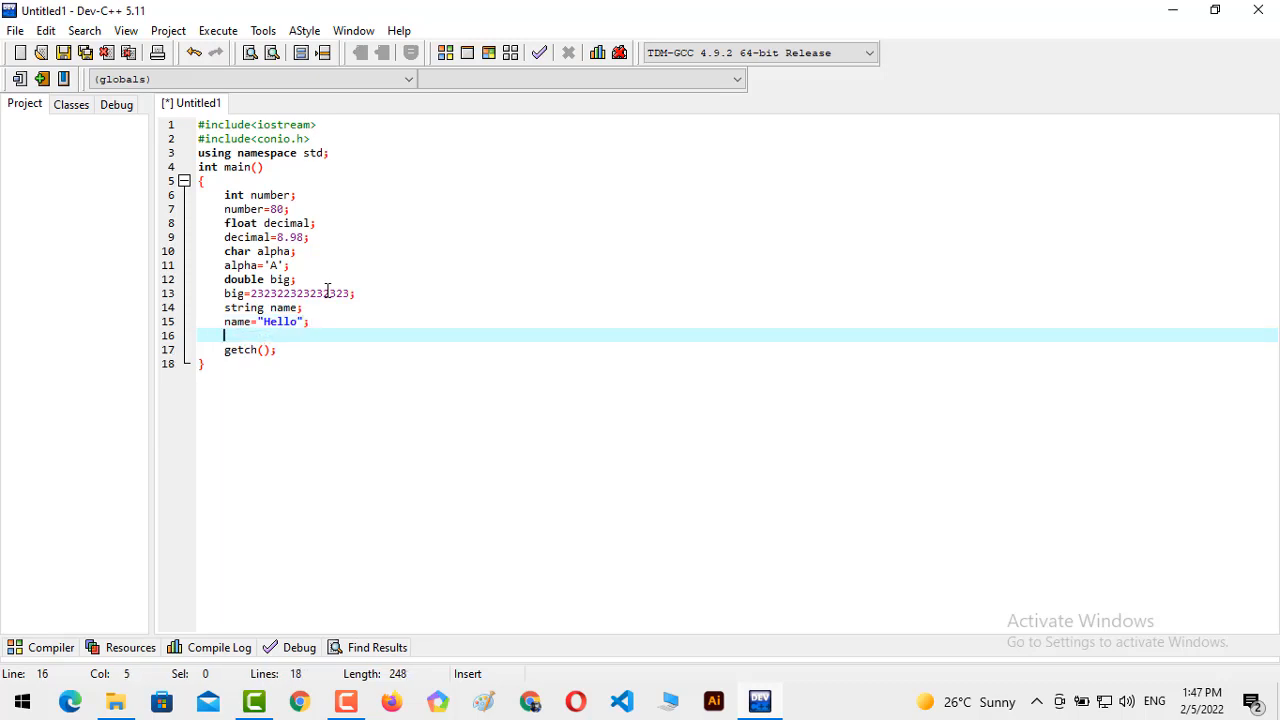
Print number and decimal with cout, each followed by endl
type("cou")
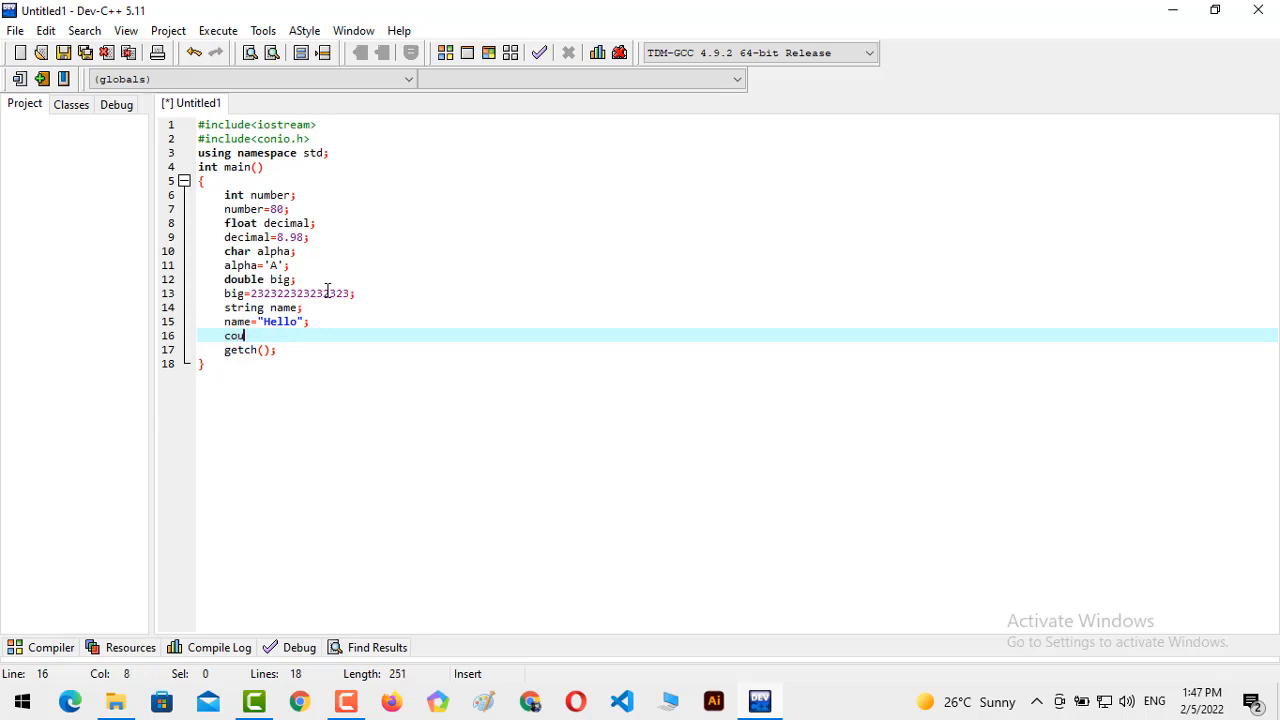
type("t<<")
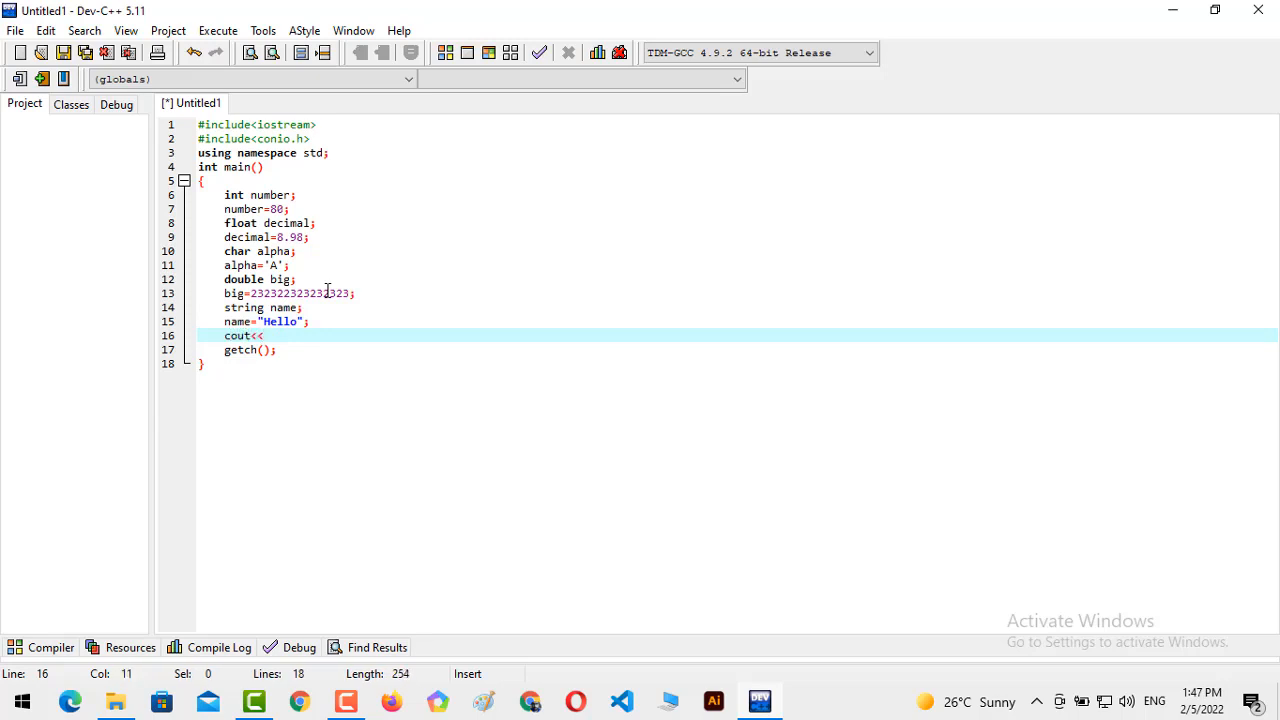
type("number")
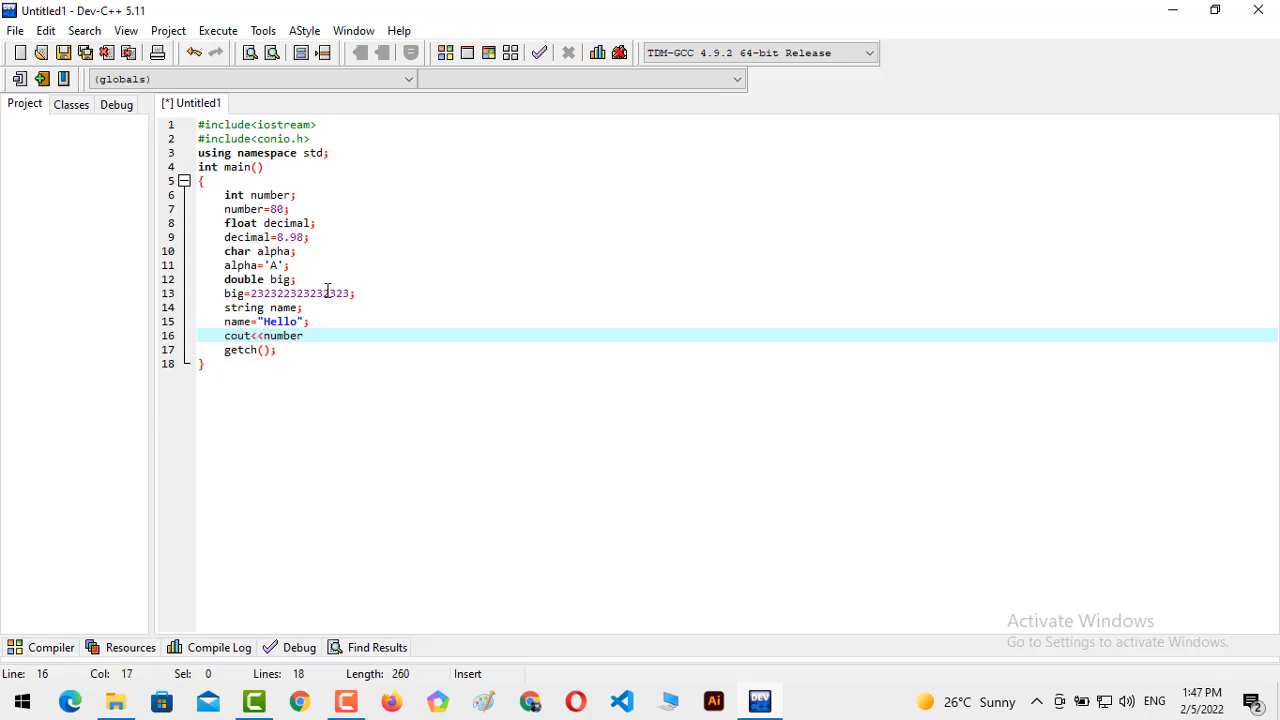
type("<<endl;")
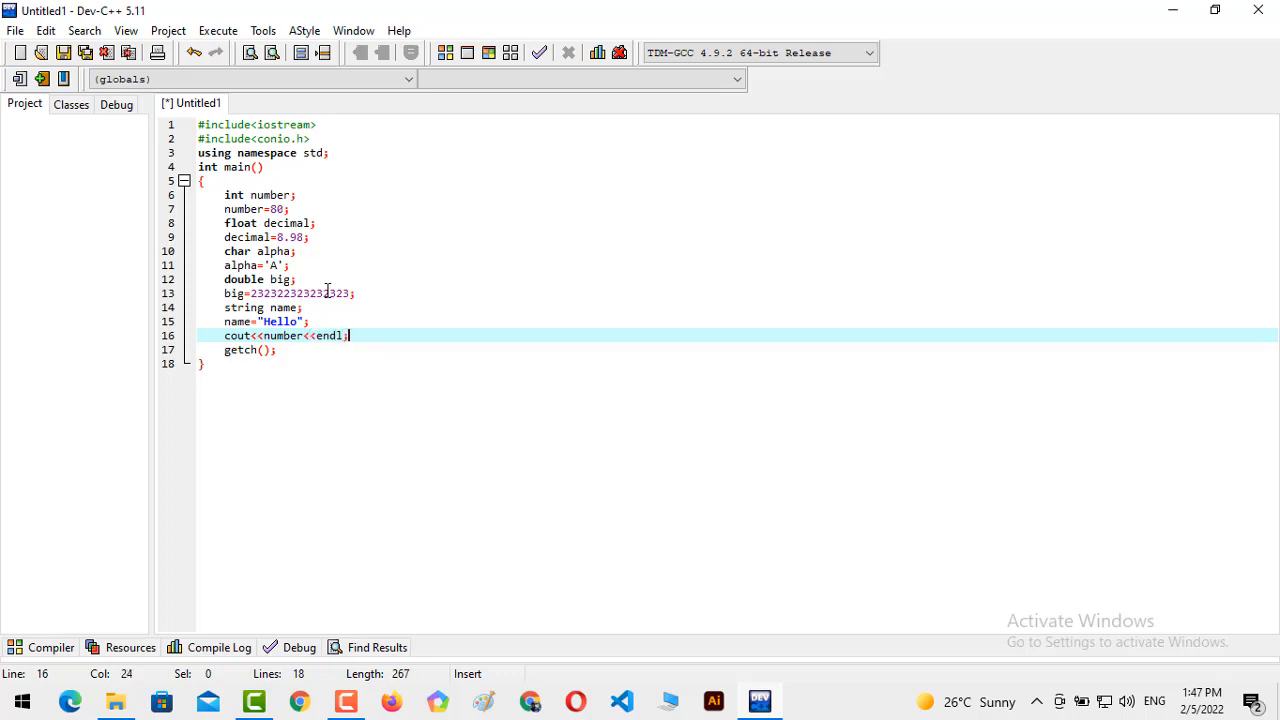
type("cout")
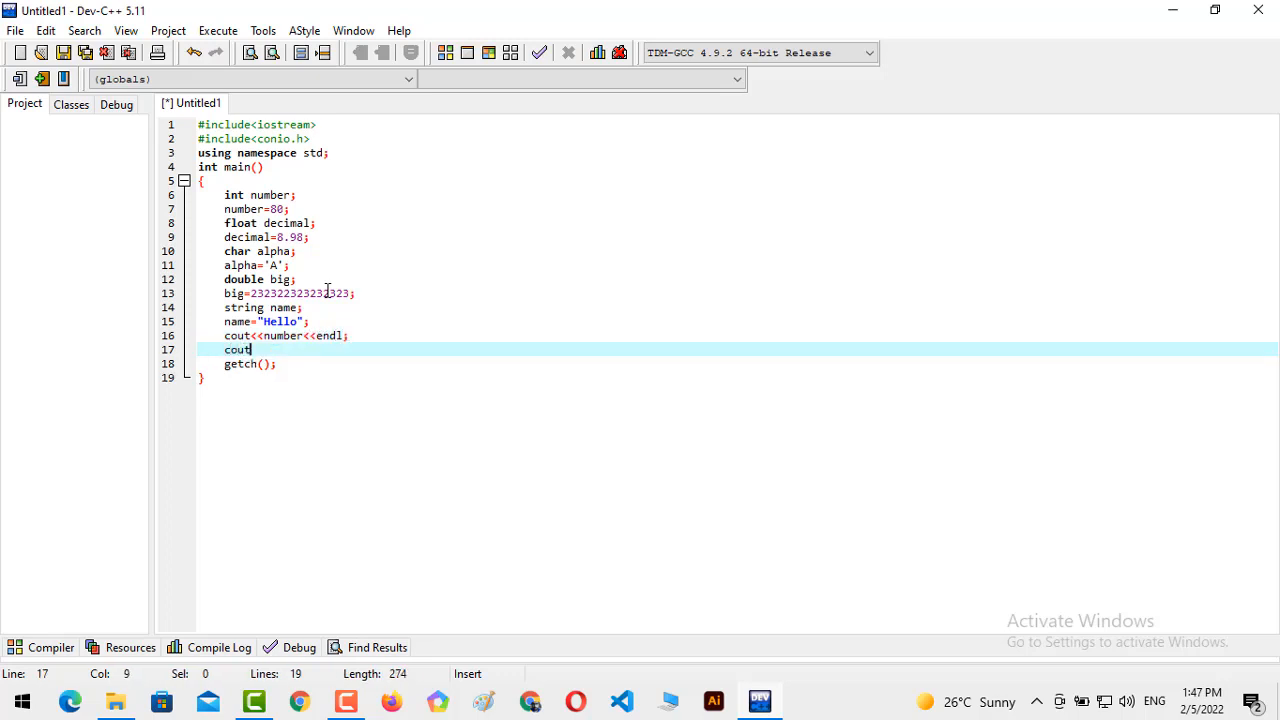
type("<<")
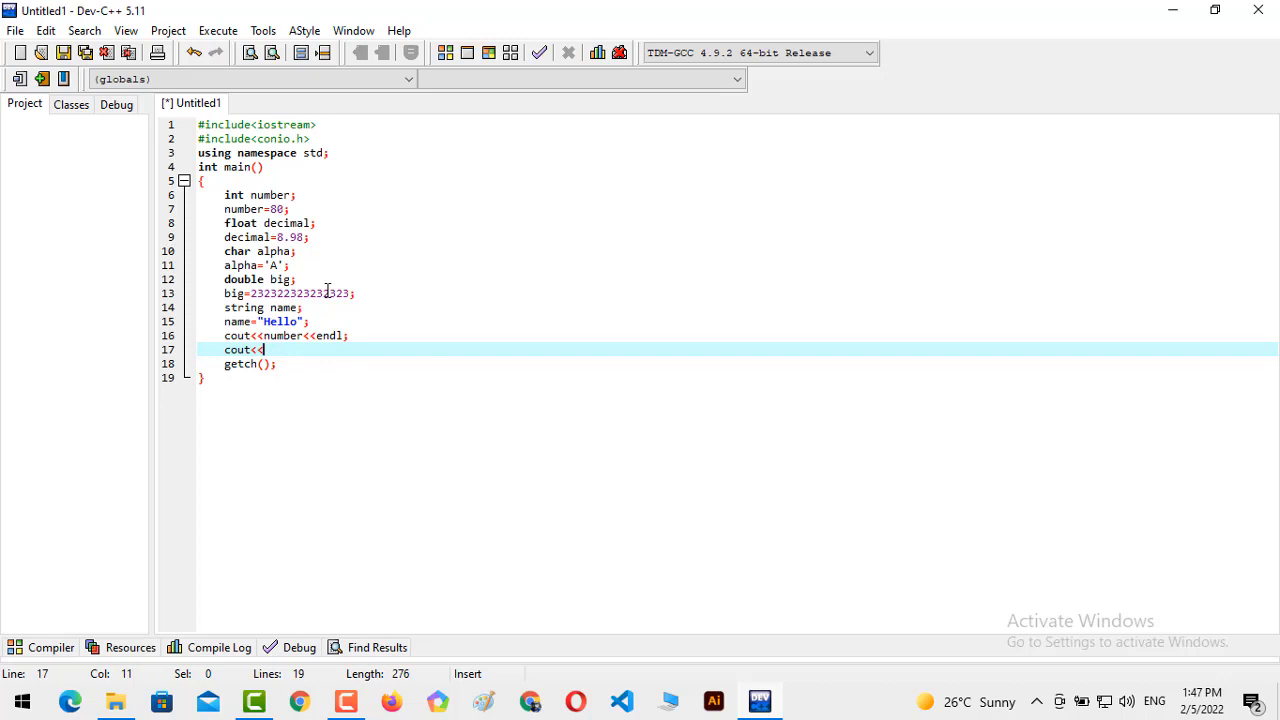
type("decimal")
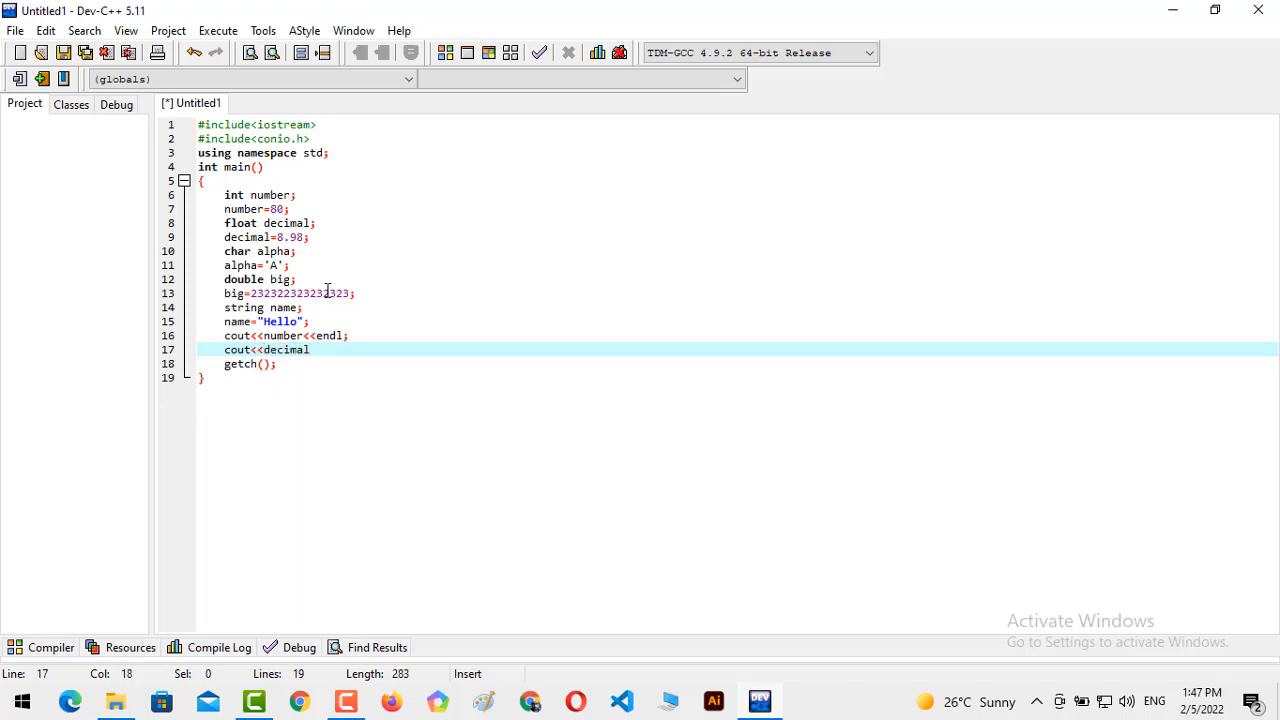
type("<<endl;")
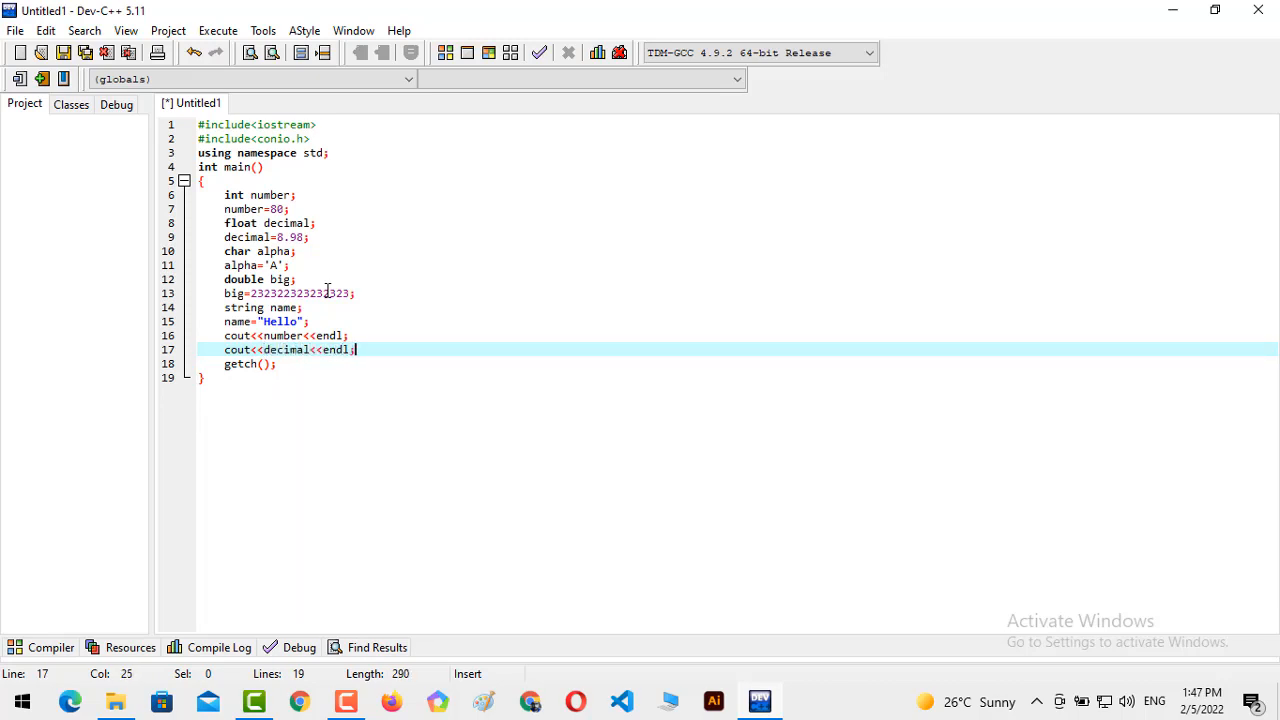
Print alpha, big and name with cout, each on its own line
type("cou")
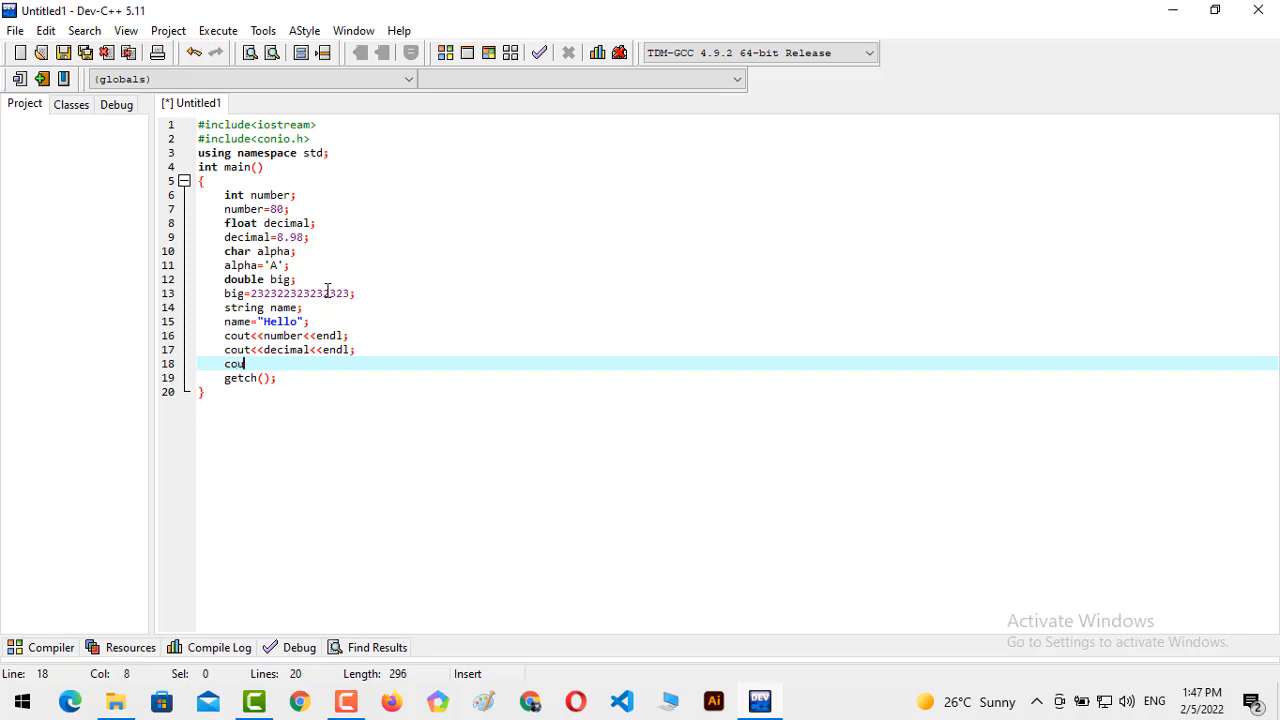
type("t<<")
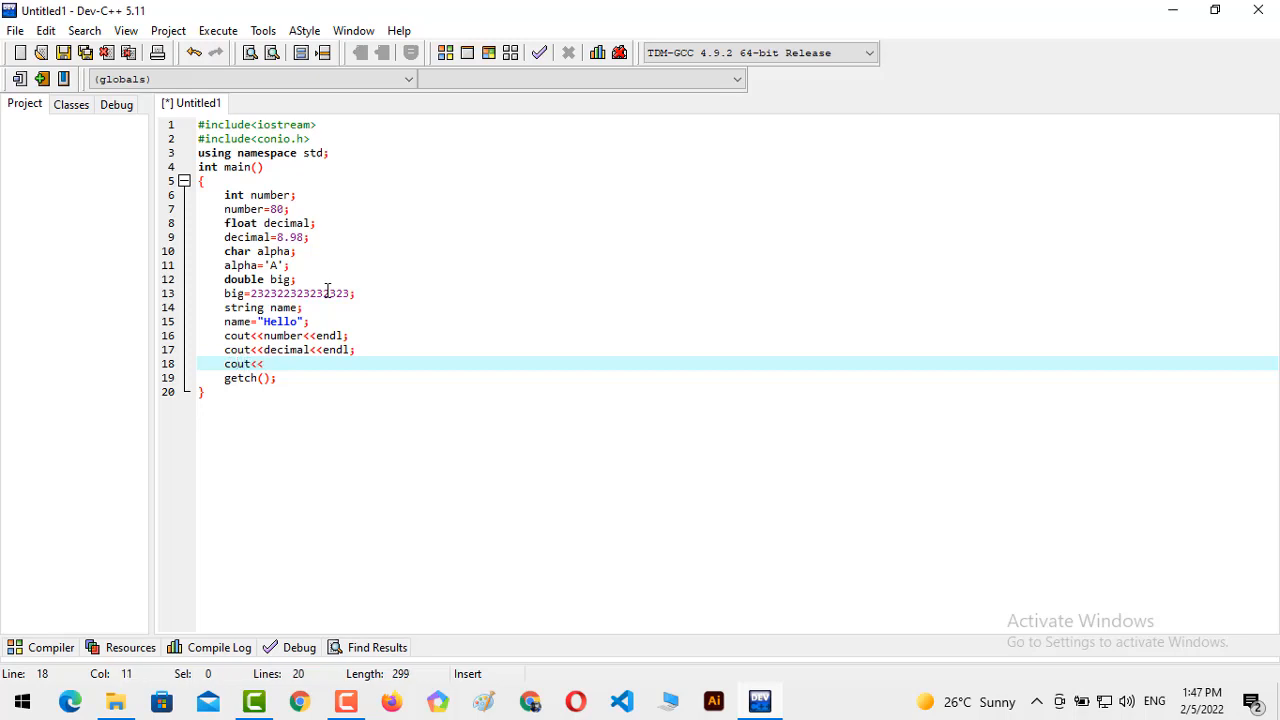
type("a")
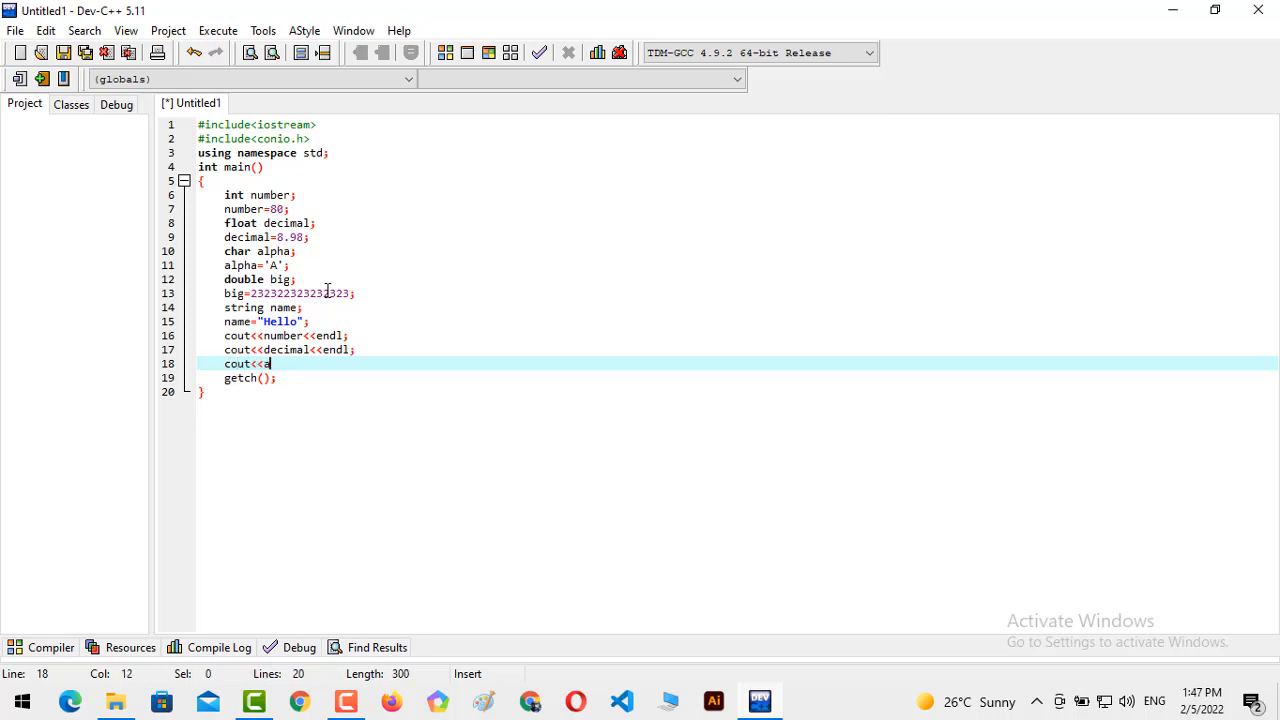
type("lpha<<endl;")
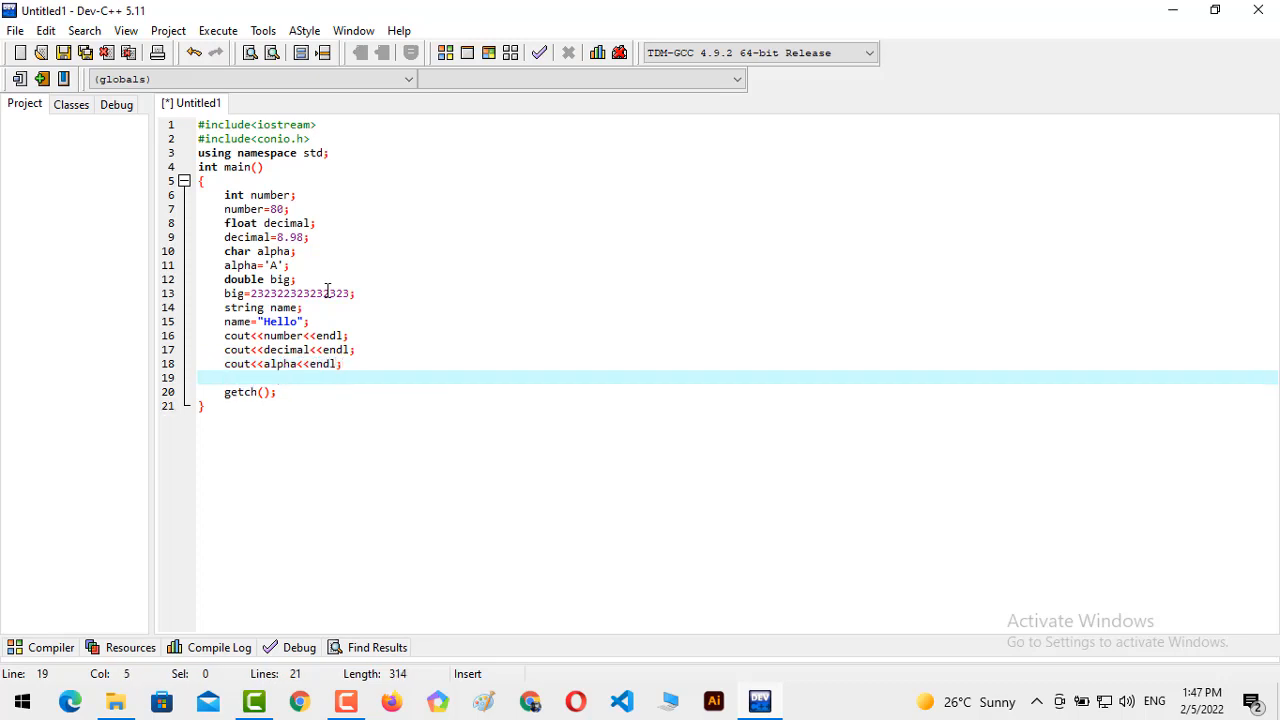
type("cout<")
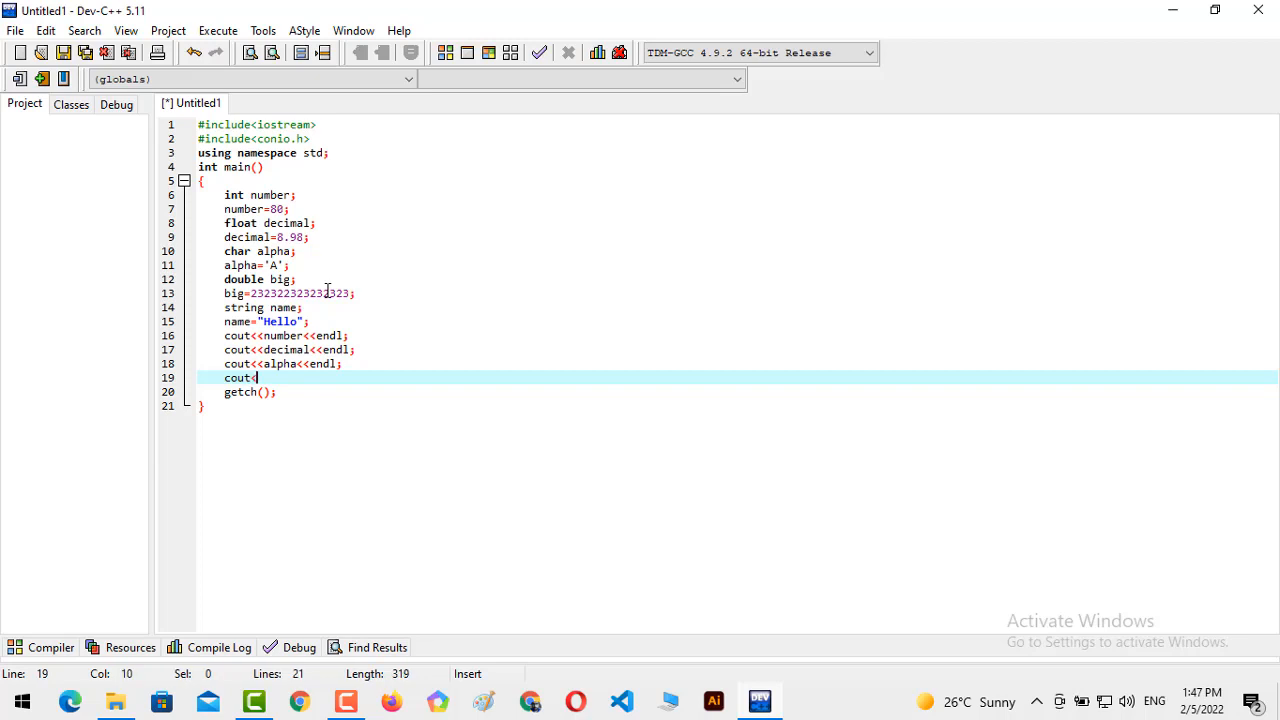
type("<")
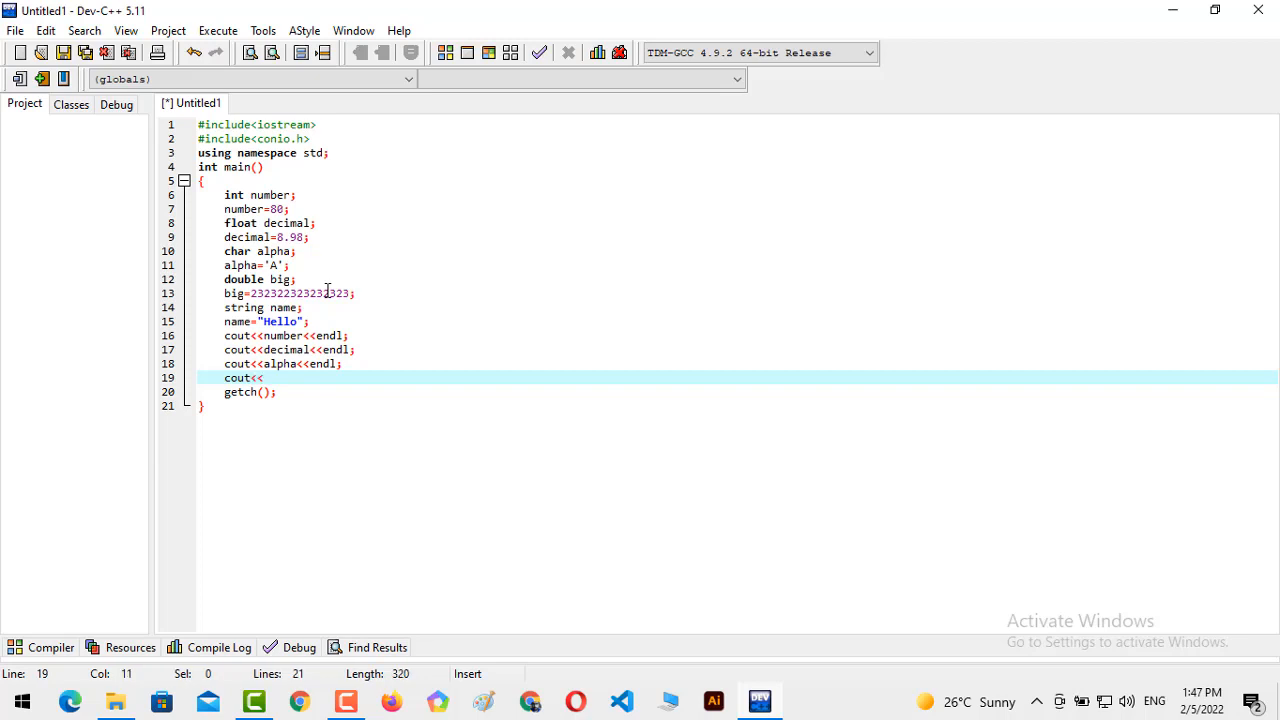
type("big<<endl;")
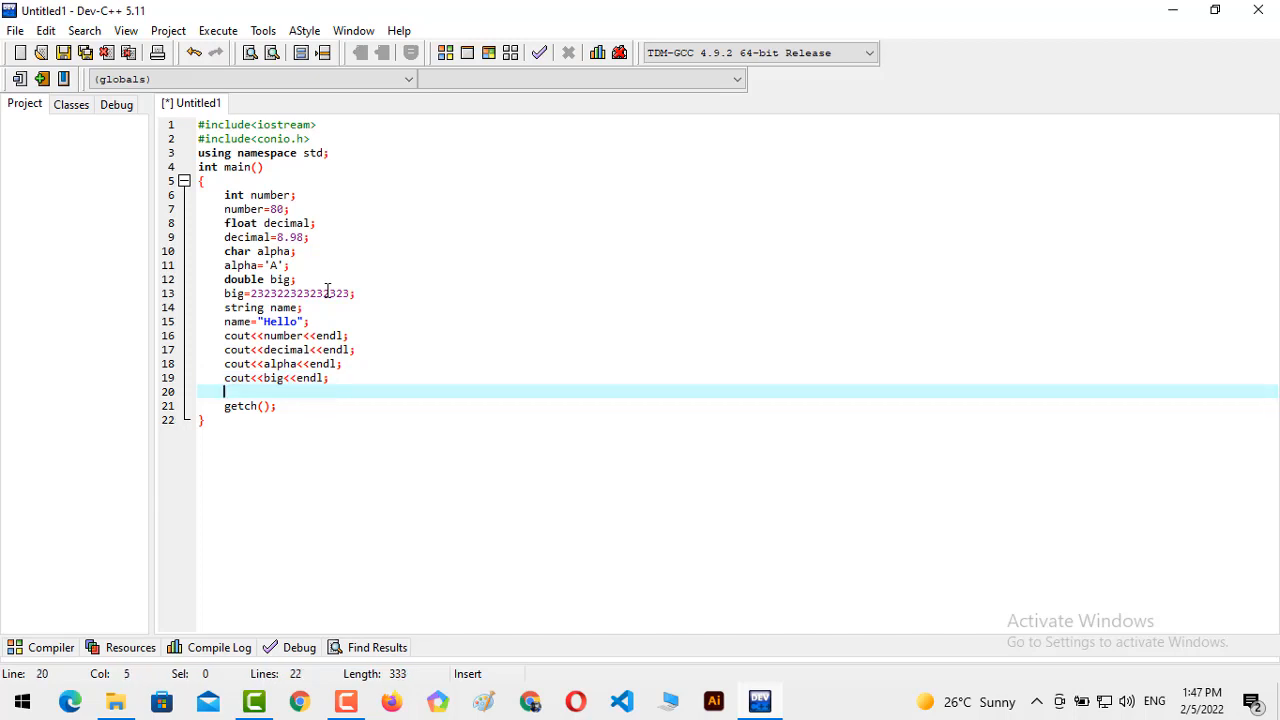
type("cout<<")
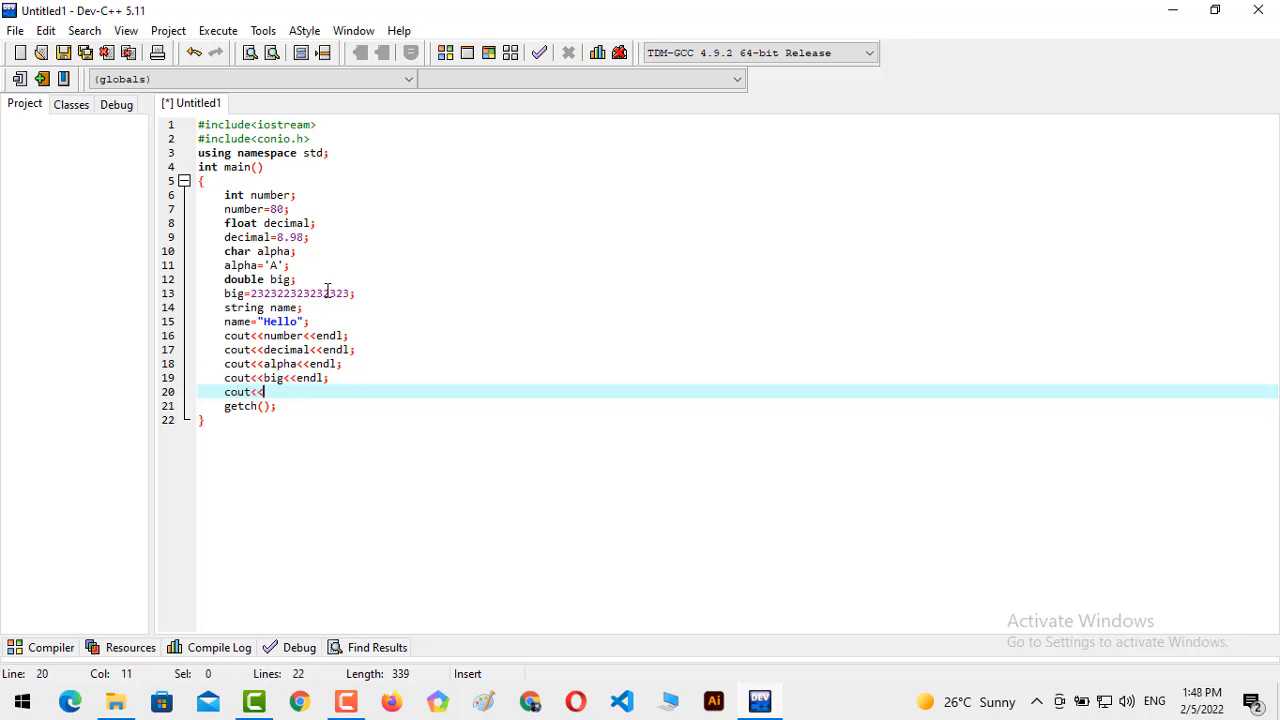
type("name")
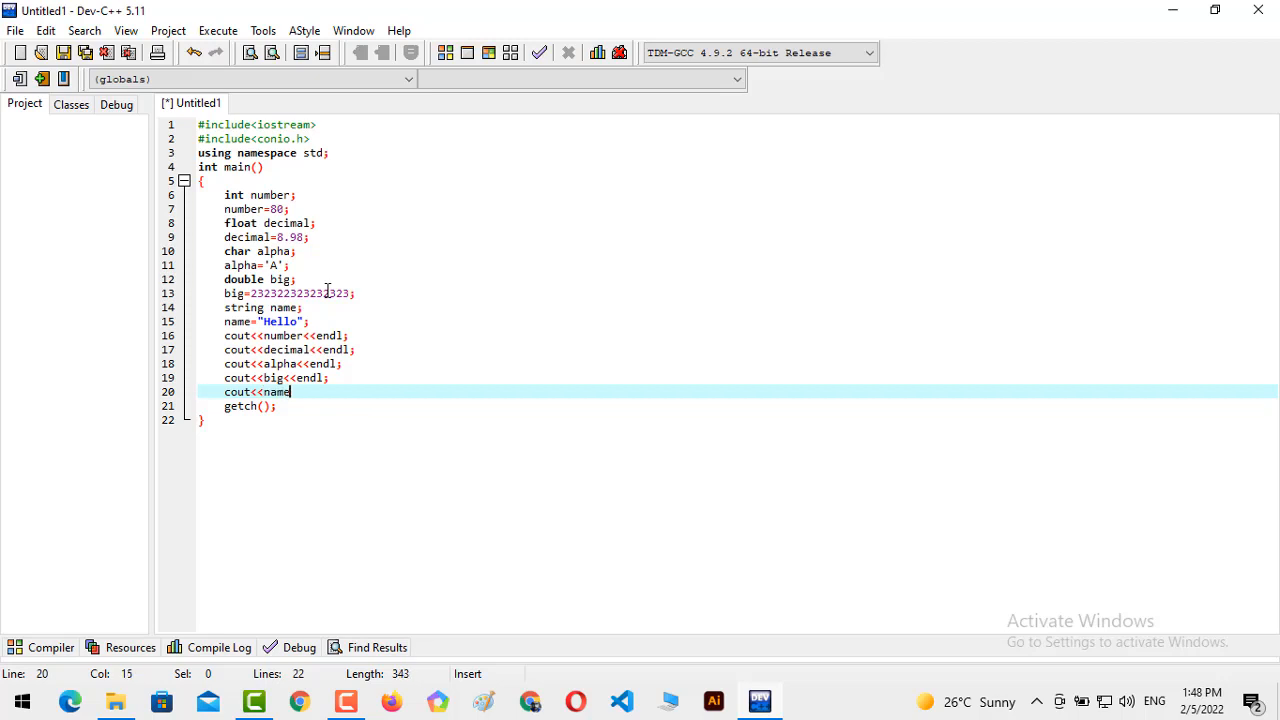
type(";")
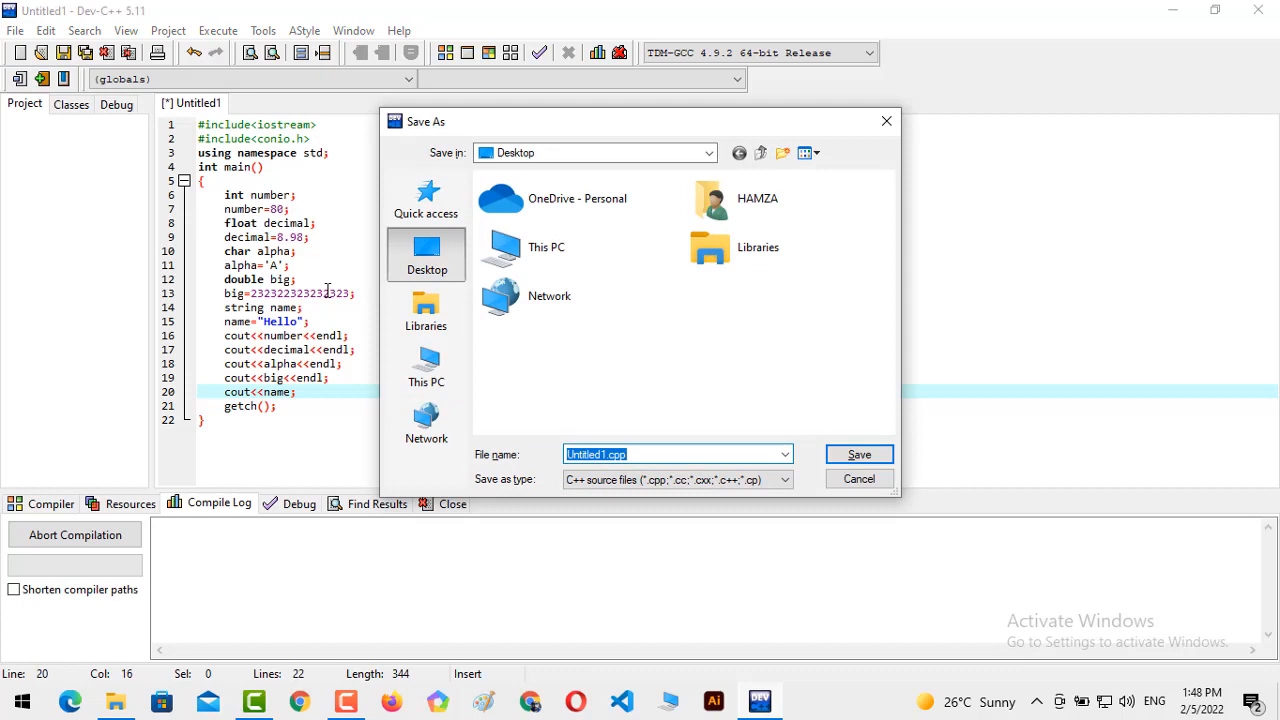
Save the source file so Compile & Run shows 80, 8.98, A, 2.32322e+014 and Hello
left_click(858, 454)
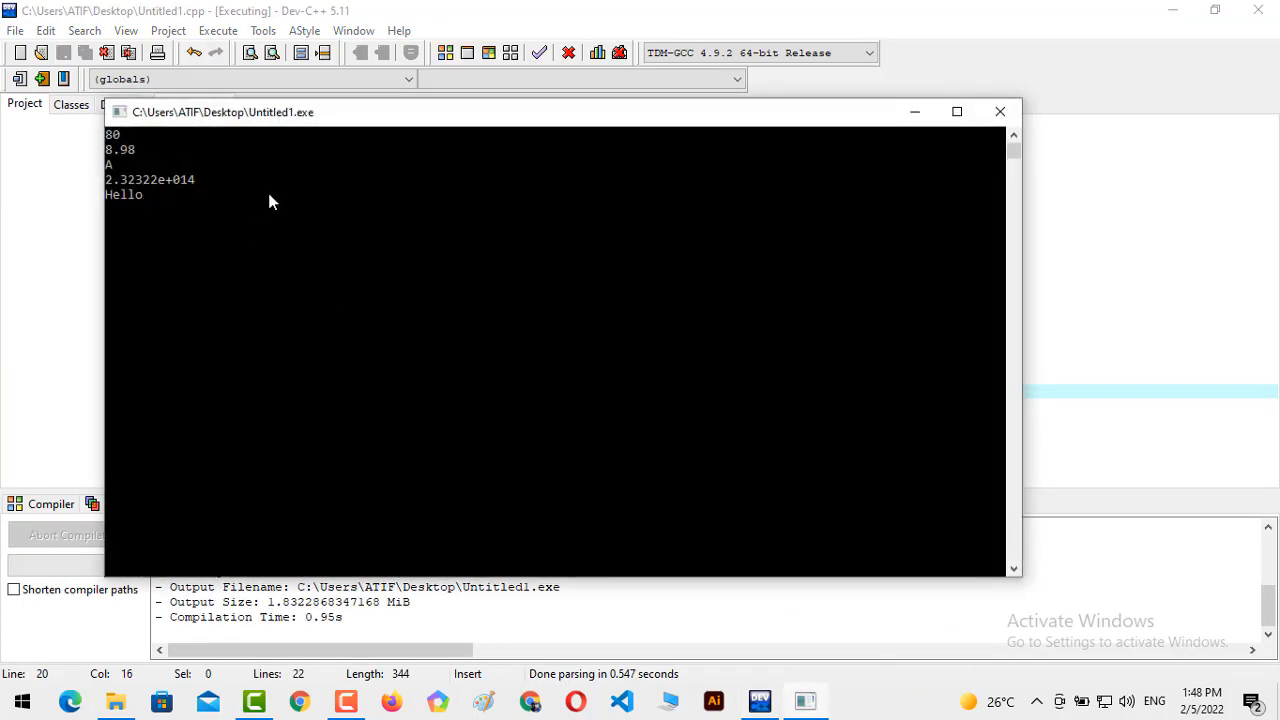
mouse_move(294, 264)
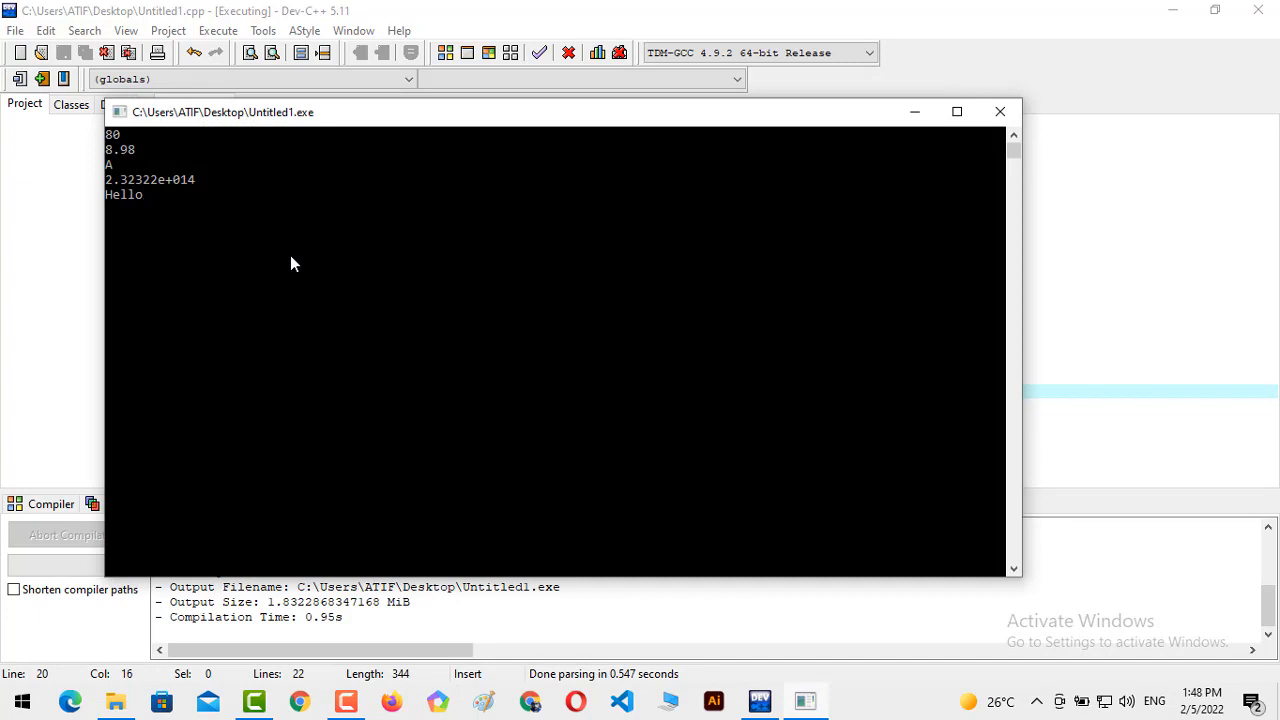
mouse_move(1002, 106)
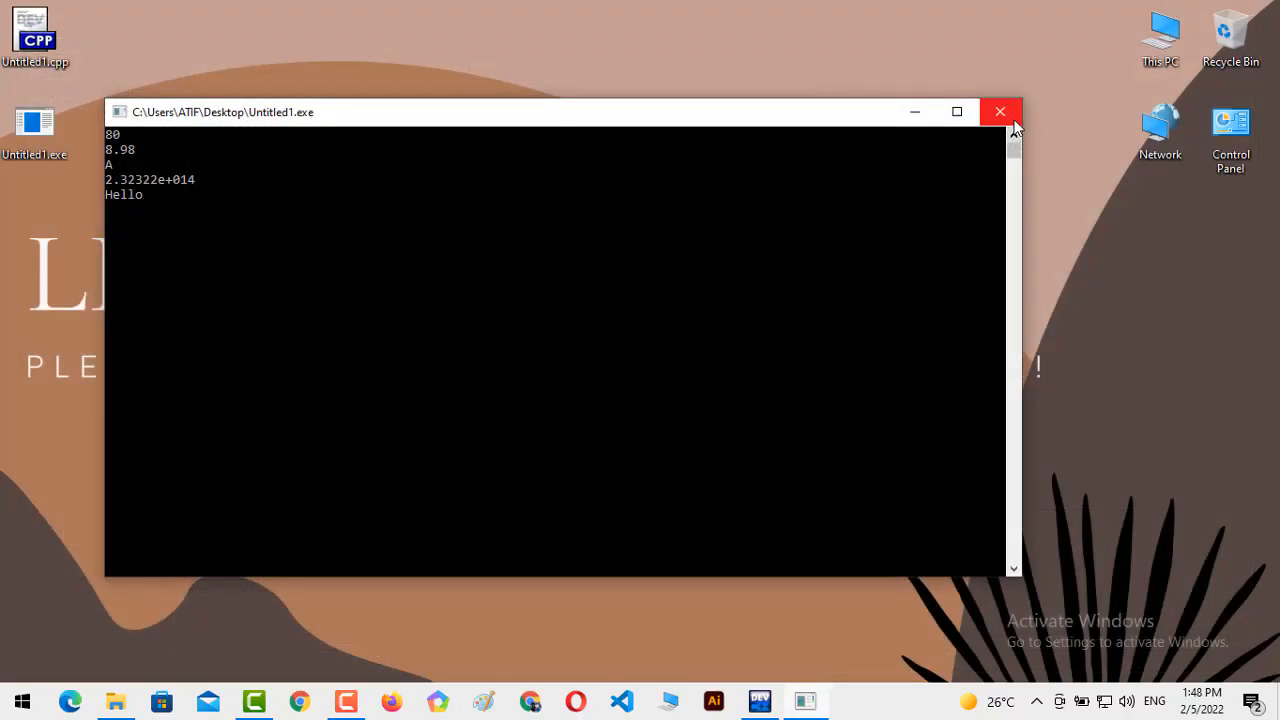
Close the console output window and exit Dev-C++ to the desktop
left_click(1000, 112)
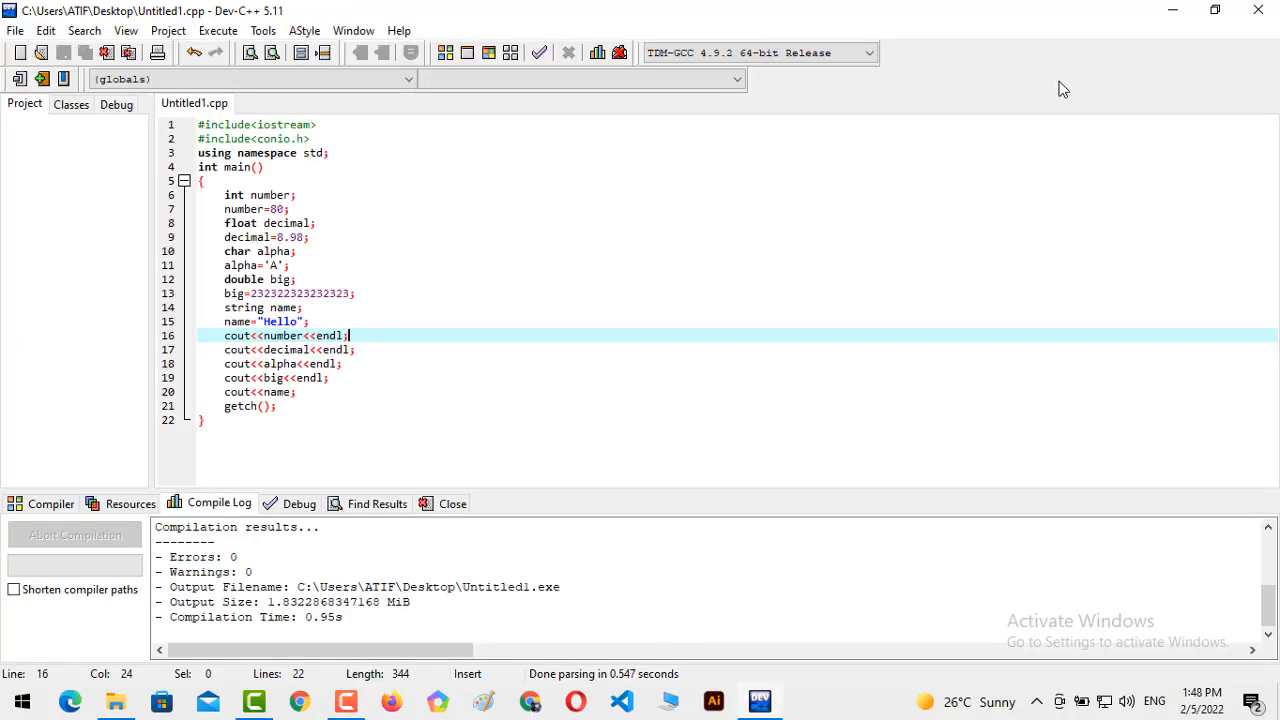
left_click(1172, 10)
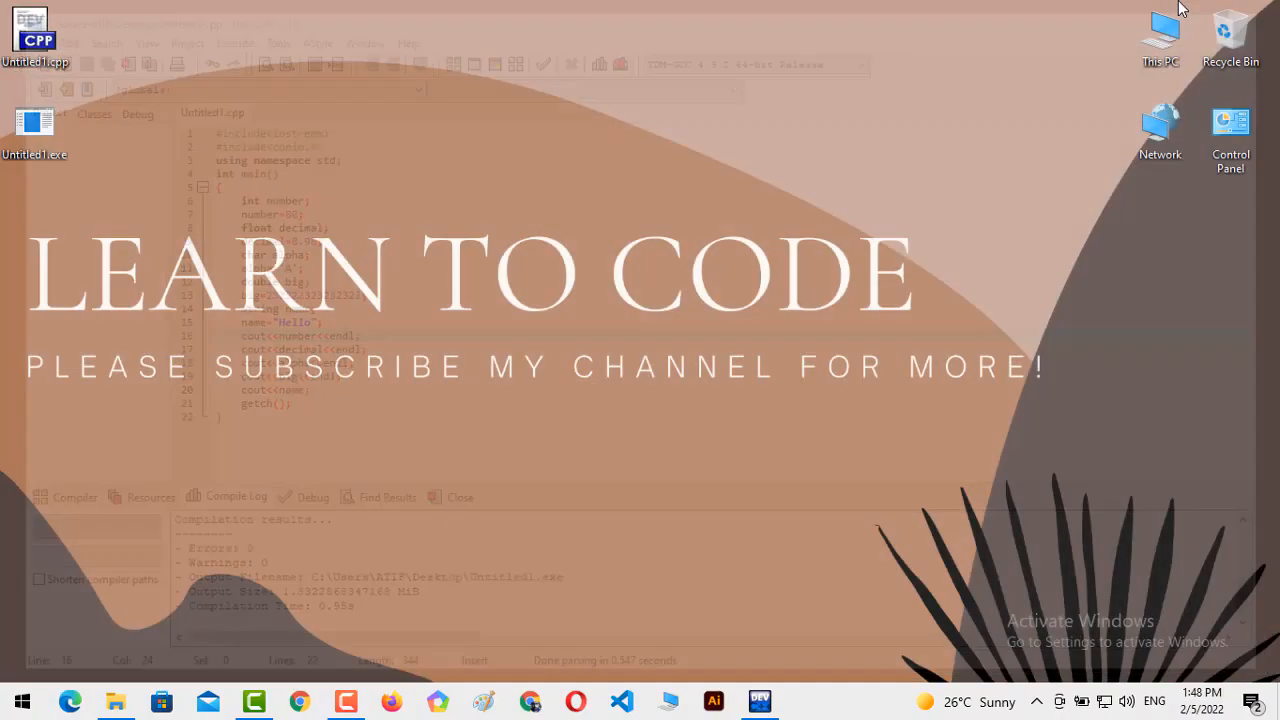